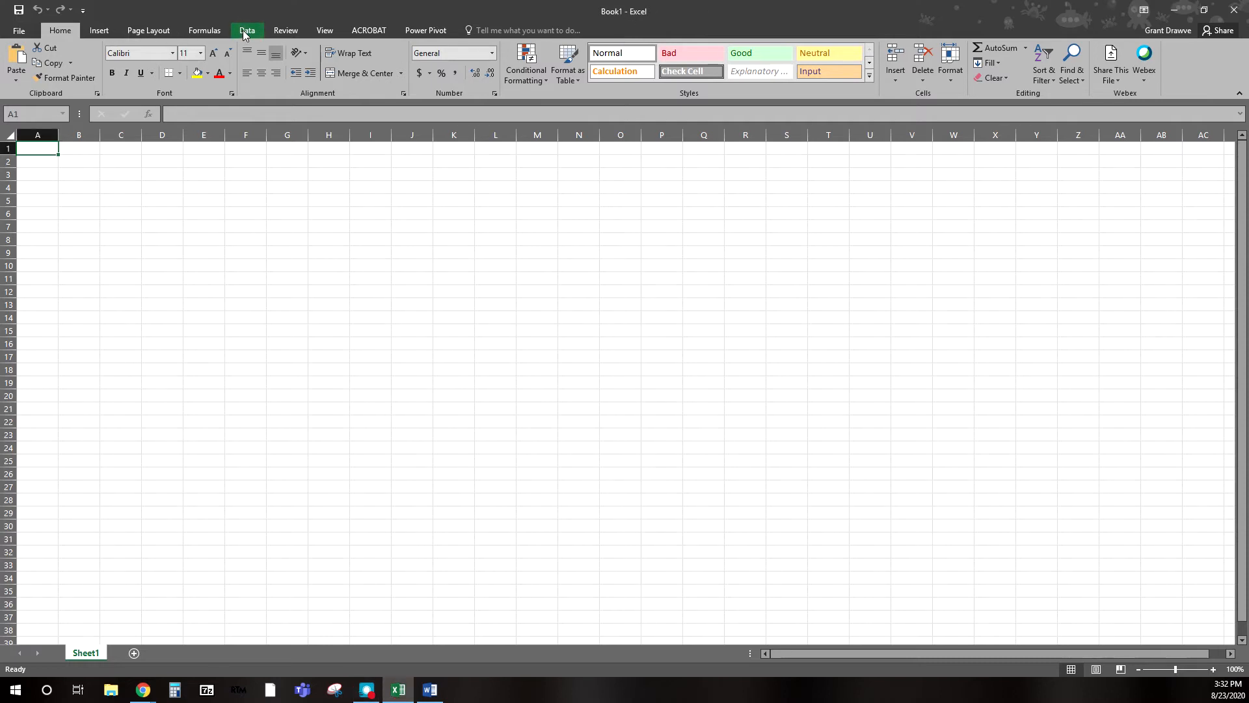
Step: Switch Excel to the Data tab to view the data commands
{"action": "left_click", "coordinate": [246, 30]}
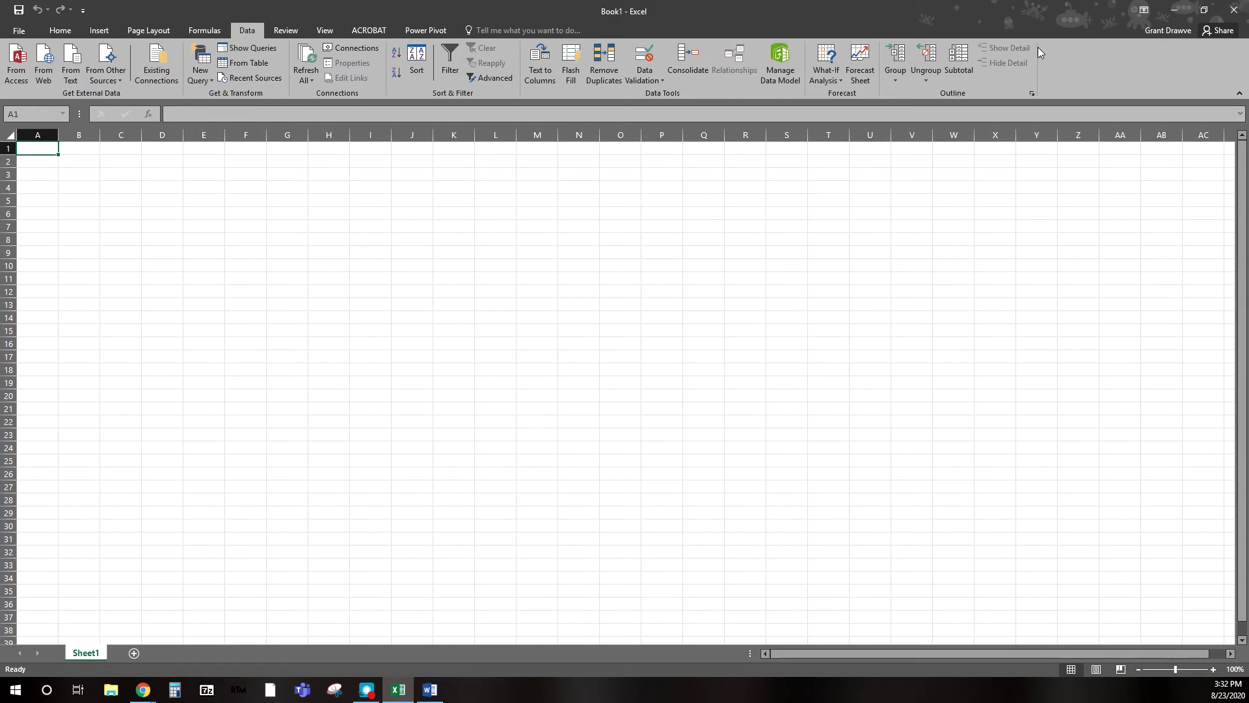
{"action": "mouse_move", "coordinate": [1072, 37]}
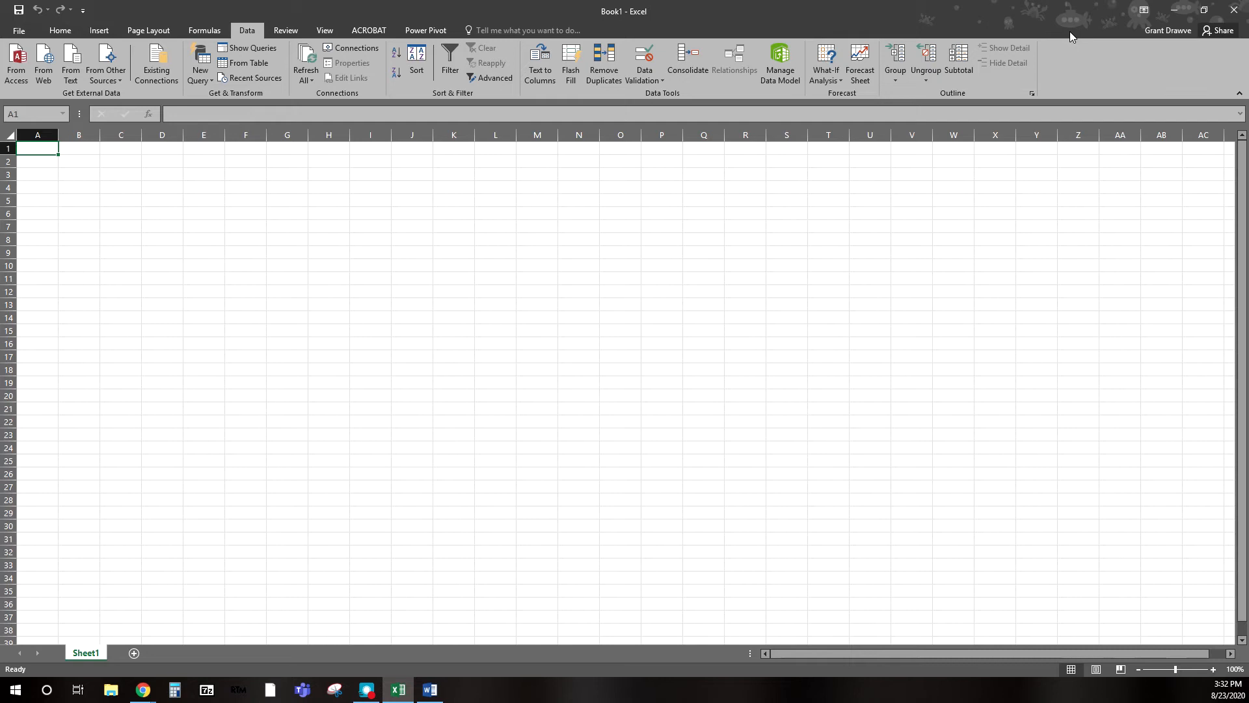
{"action": "mouse_move", "coordinate": [361, 194]}
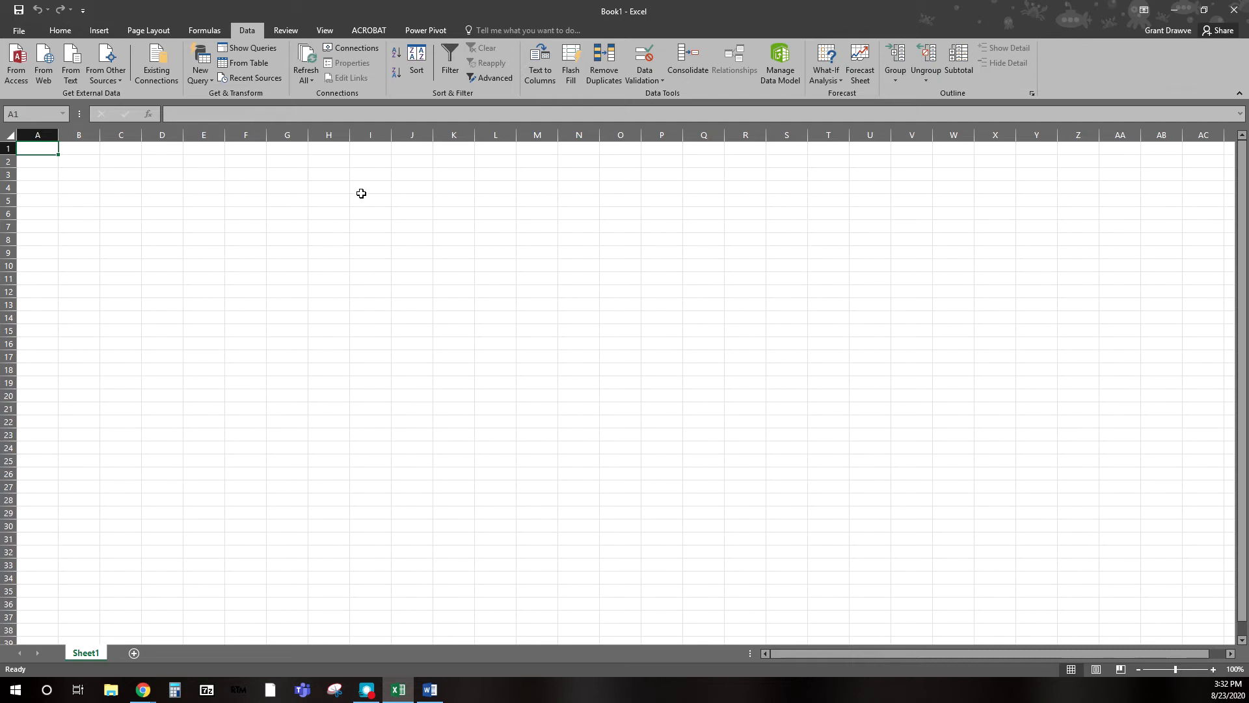
{"action": "mouse_move", "coordinate": [372, 198]}
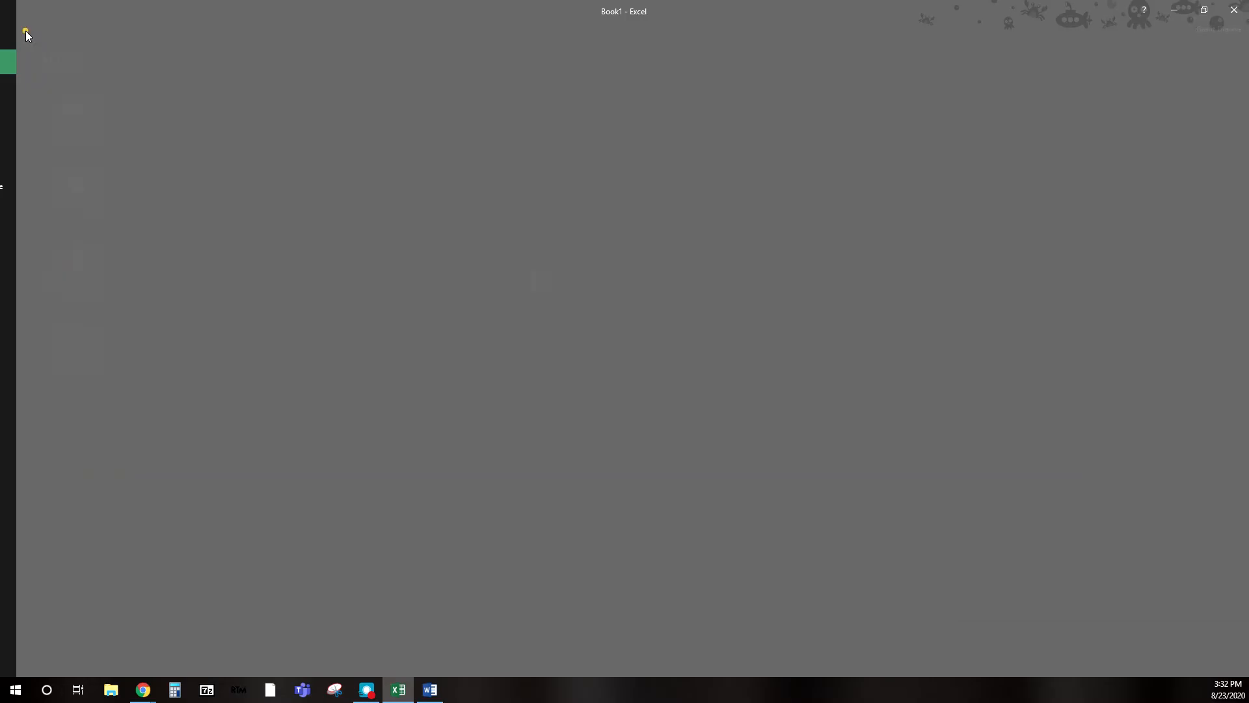
Step: Tick Analysis ToolPak under Excel Options' Add-ins and confirm
{"action": "left_click", "coordinate": [26, 28]}
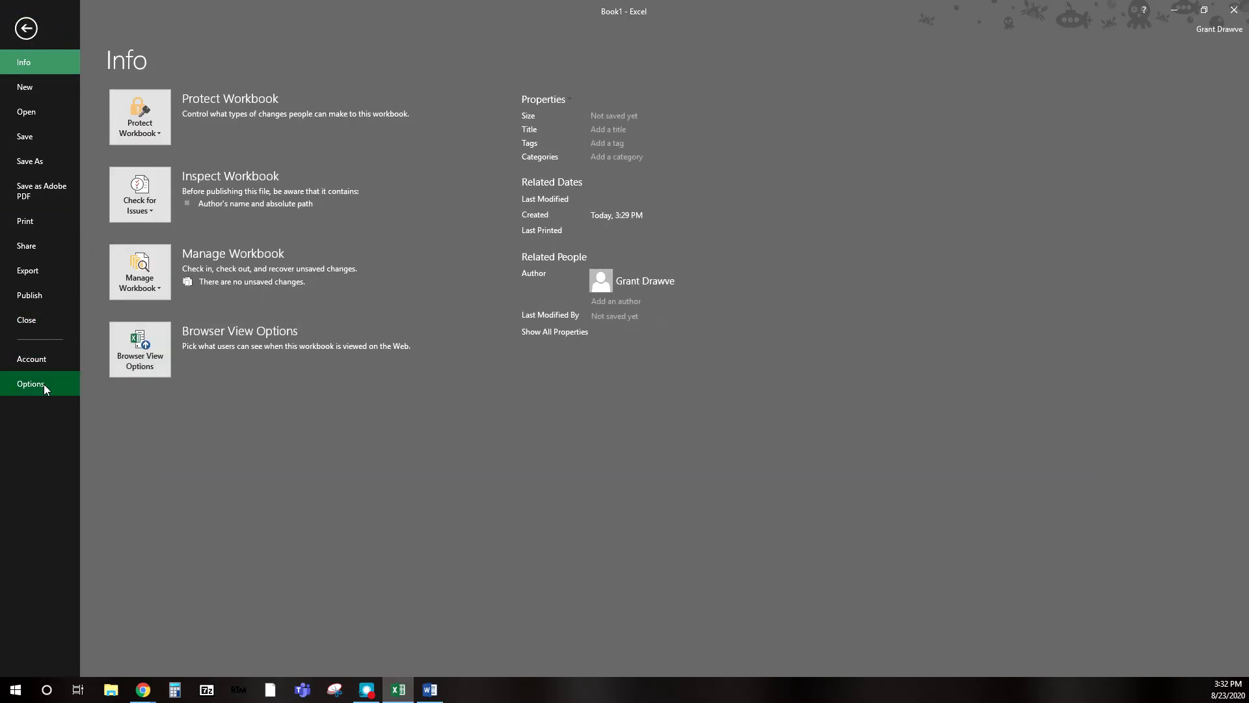
{"action": "left_click", "coordinate": [31, 383]}
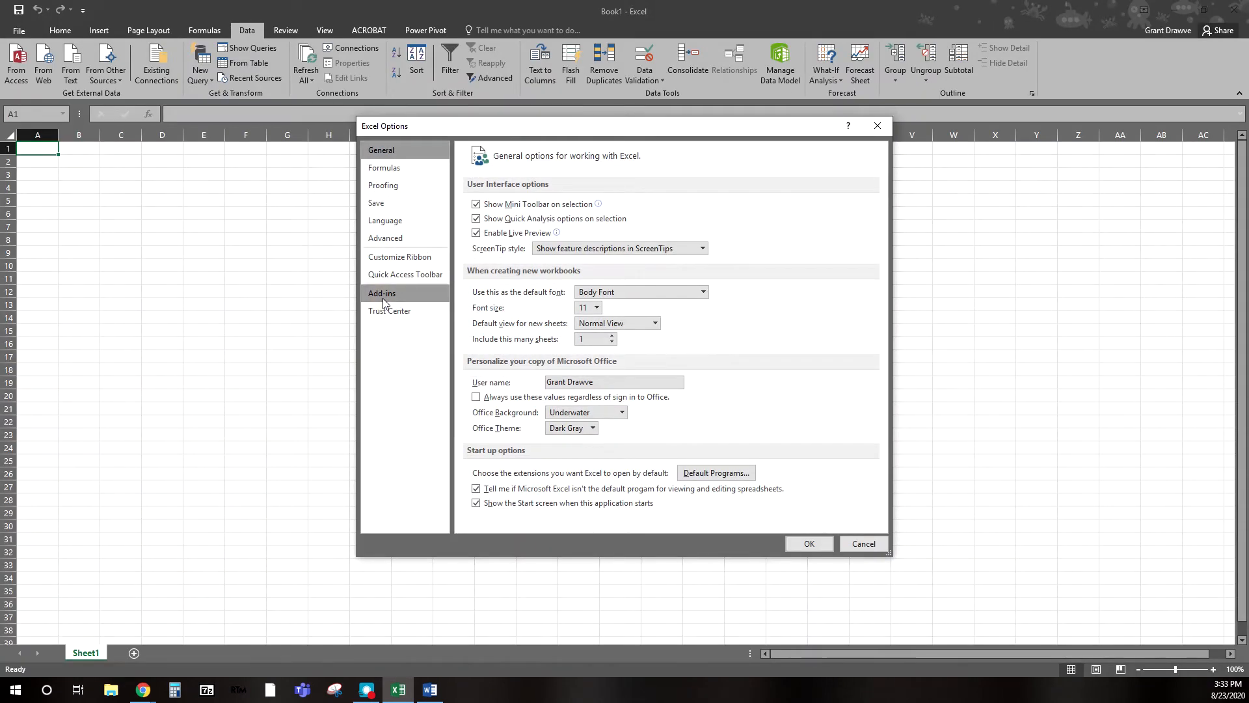
{"action": "left_click", "coordinate": [382, 292]}
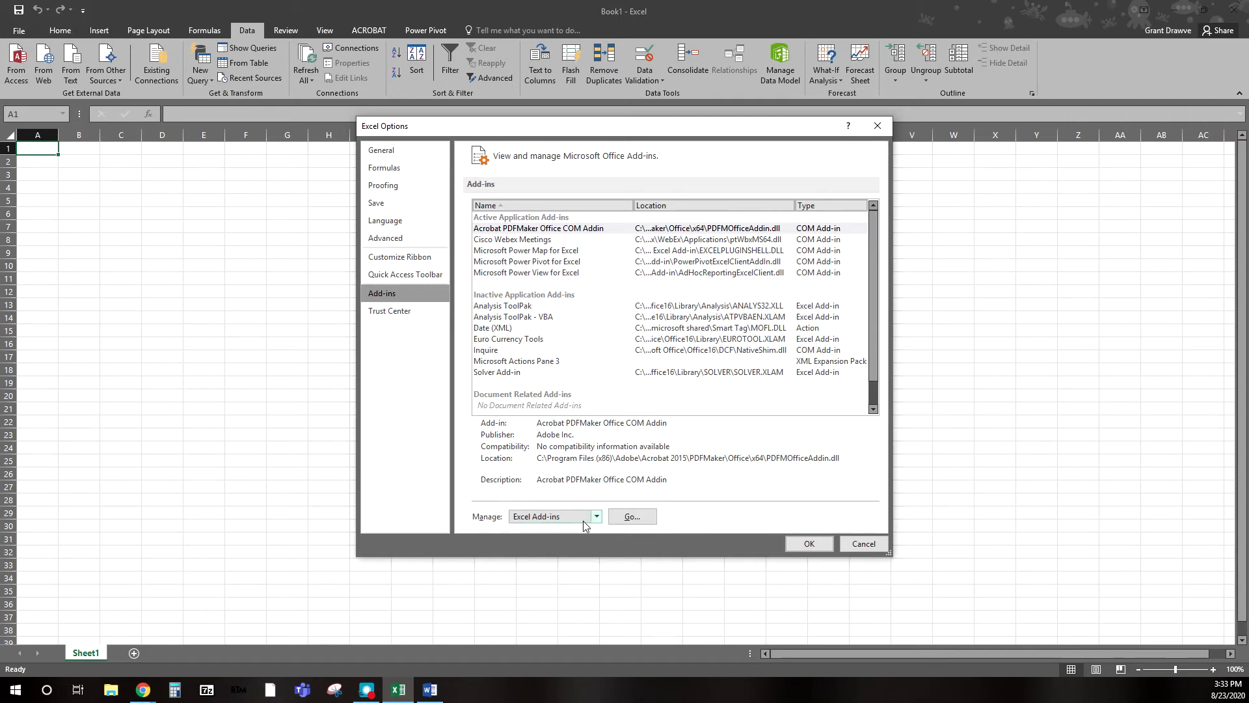
{"action": "left_click", "coordinate": [631, 516]}
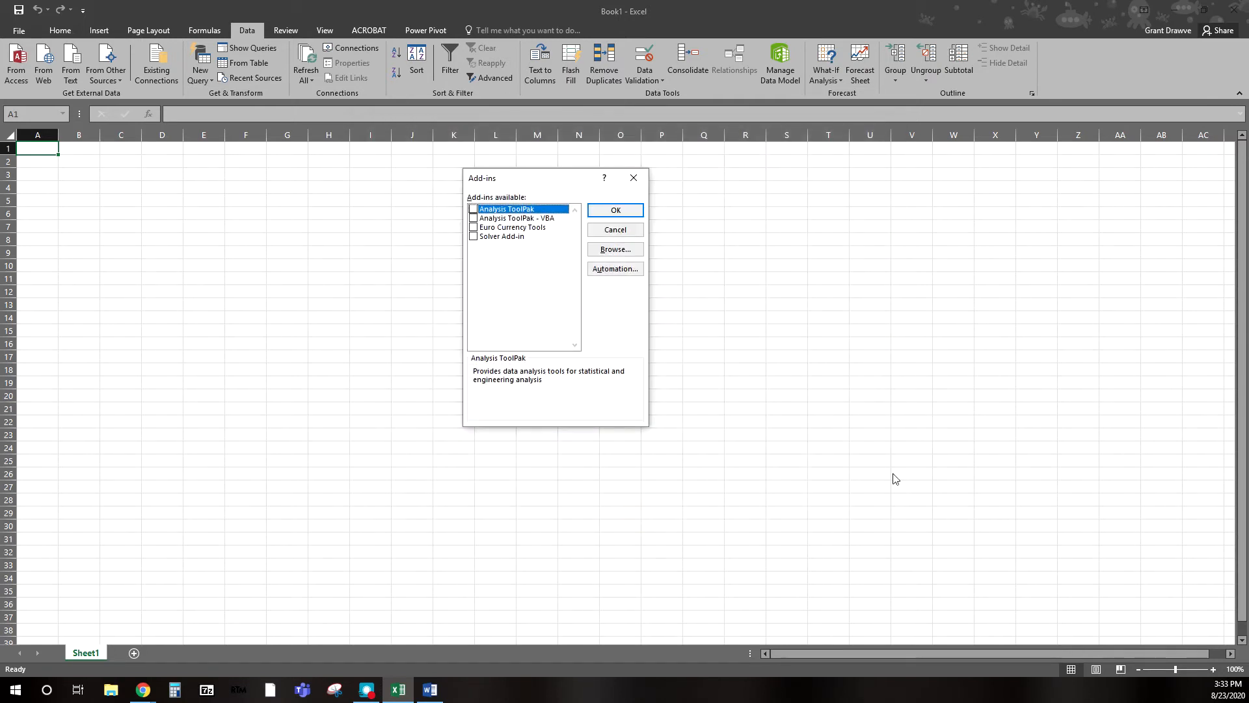
{"action": "mouse_move", "coordinate": [497, 255]}
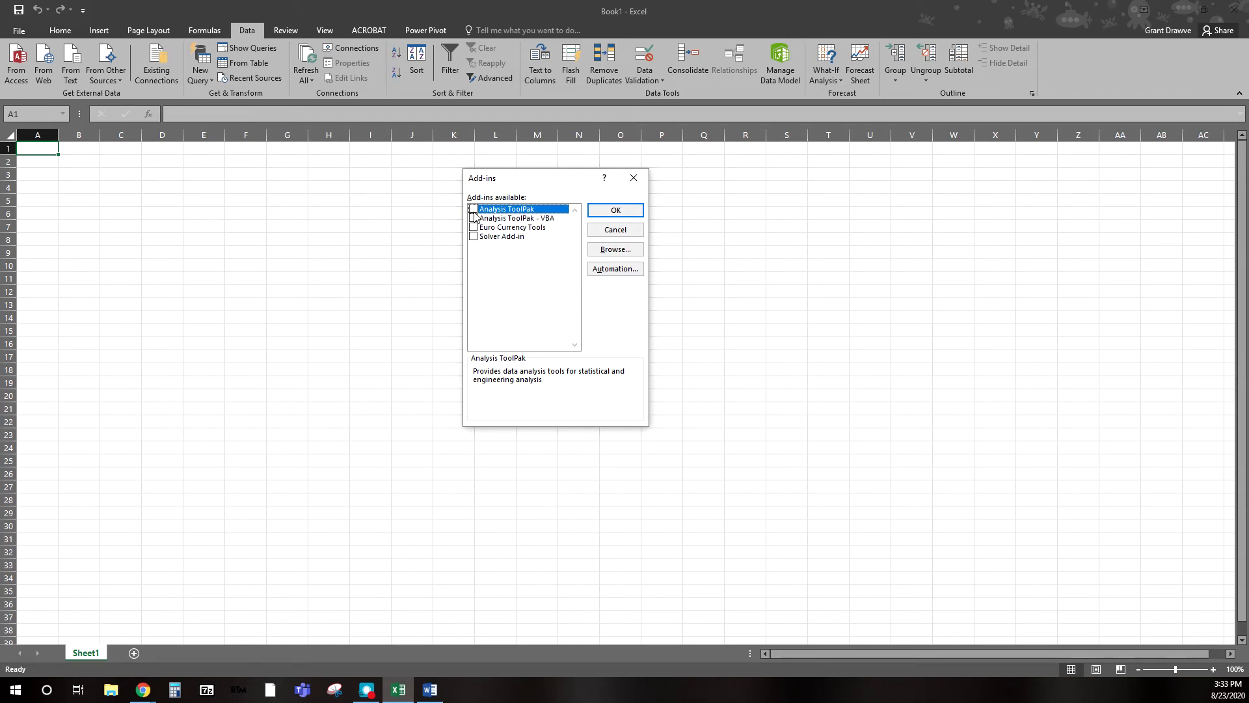
{"action": "left_click", "coordinate": [473, 209]}
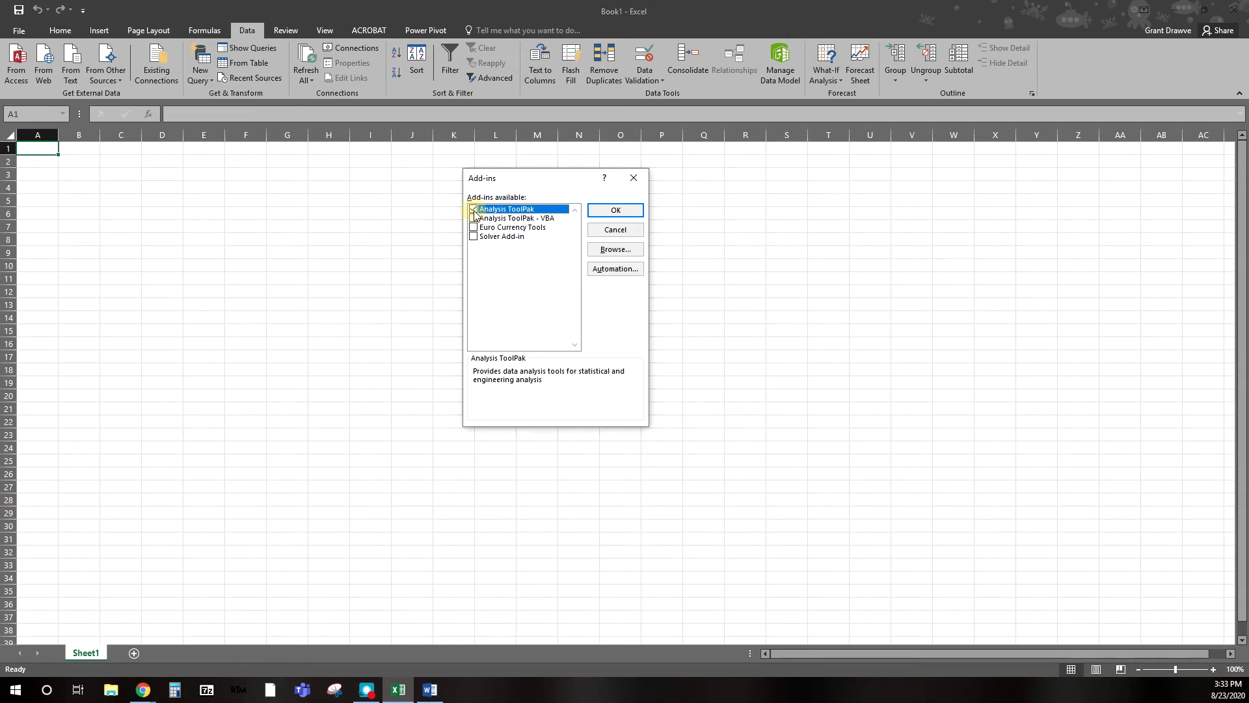
{"action": "left_click", "coordinate": [474, 209]}
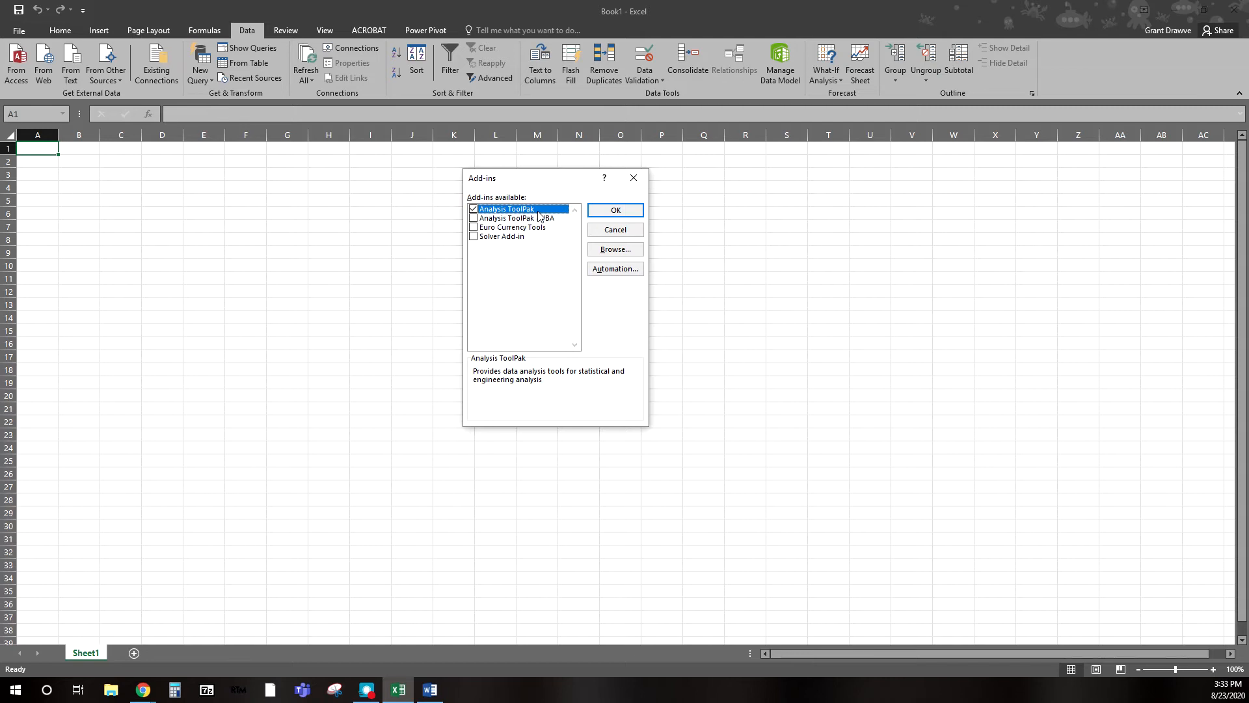
{"action": "left_click", "coordinate": [614, 209]}
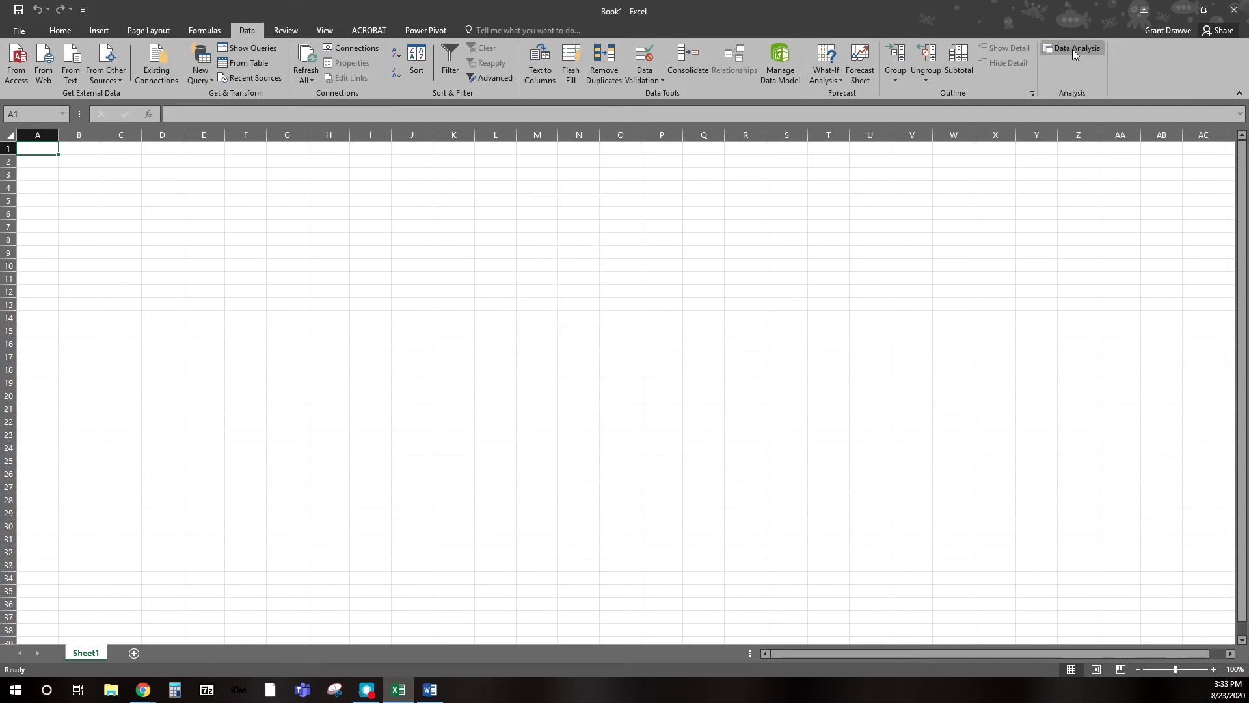
Step: Open the Data Analysis dialog from the Data tab and scroll its tool list
{"action": "left_click", "coordinate": [1072, 48]}
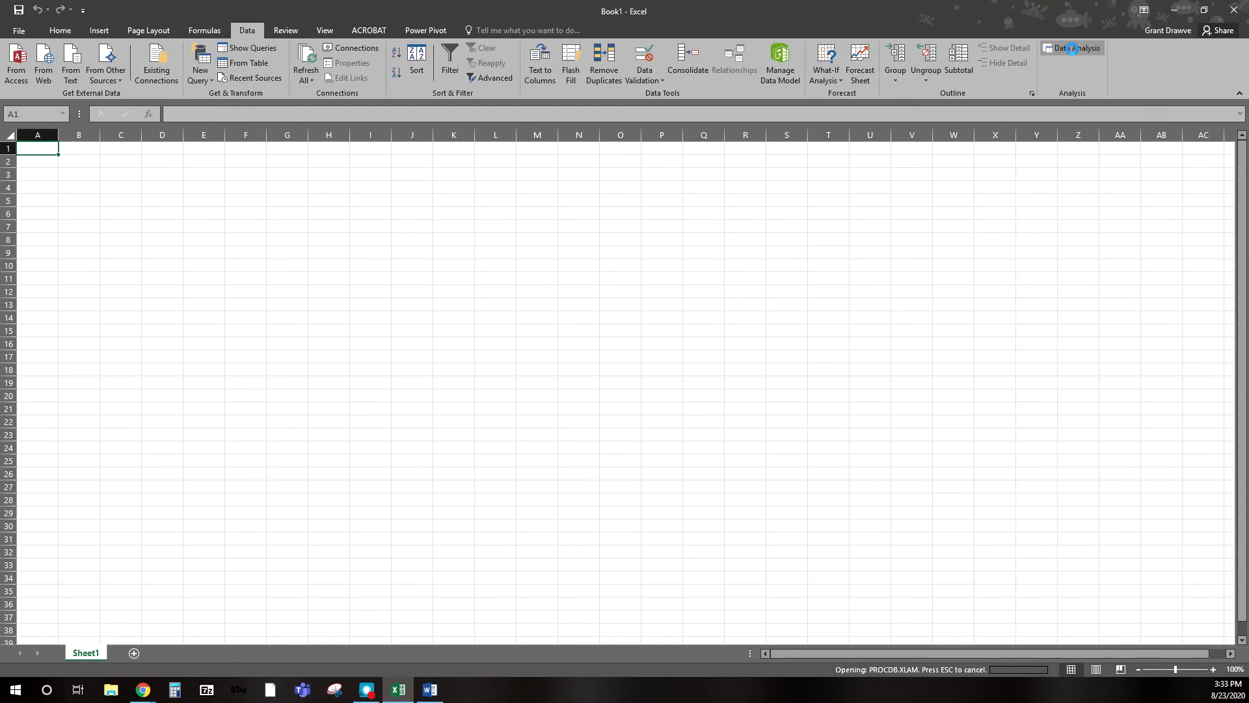
{"action": "left_click", "coordinate": [1077, 48]}
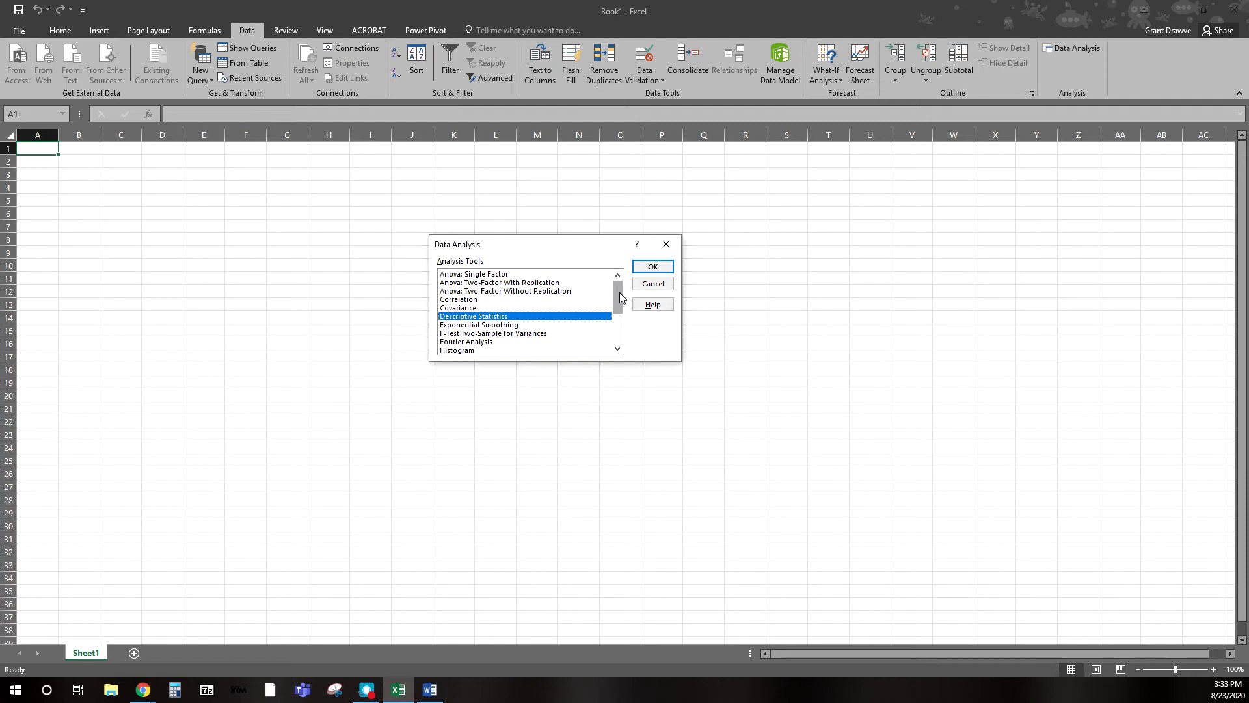
{"action": "scroll", "scroll_direction": "down", "scroll_amount": 3}
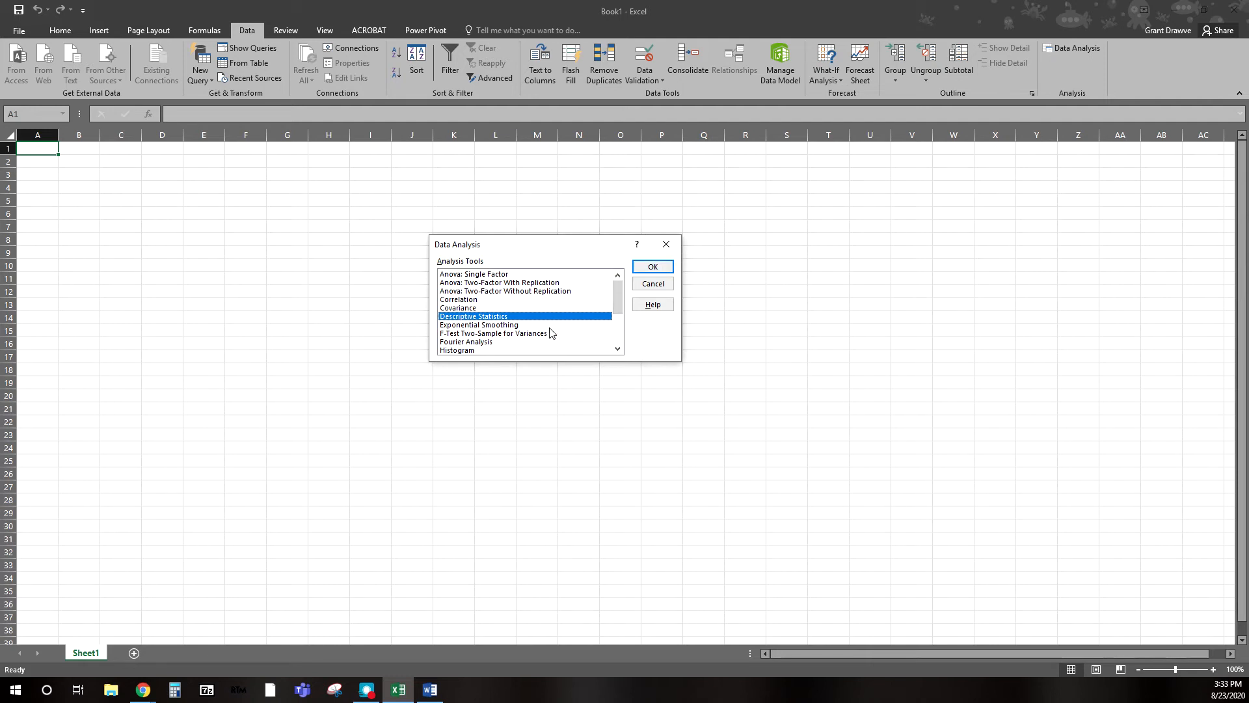
{"action": "mouse_move", "coordinate": [544, 340]}
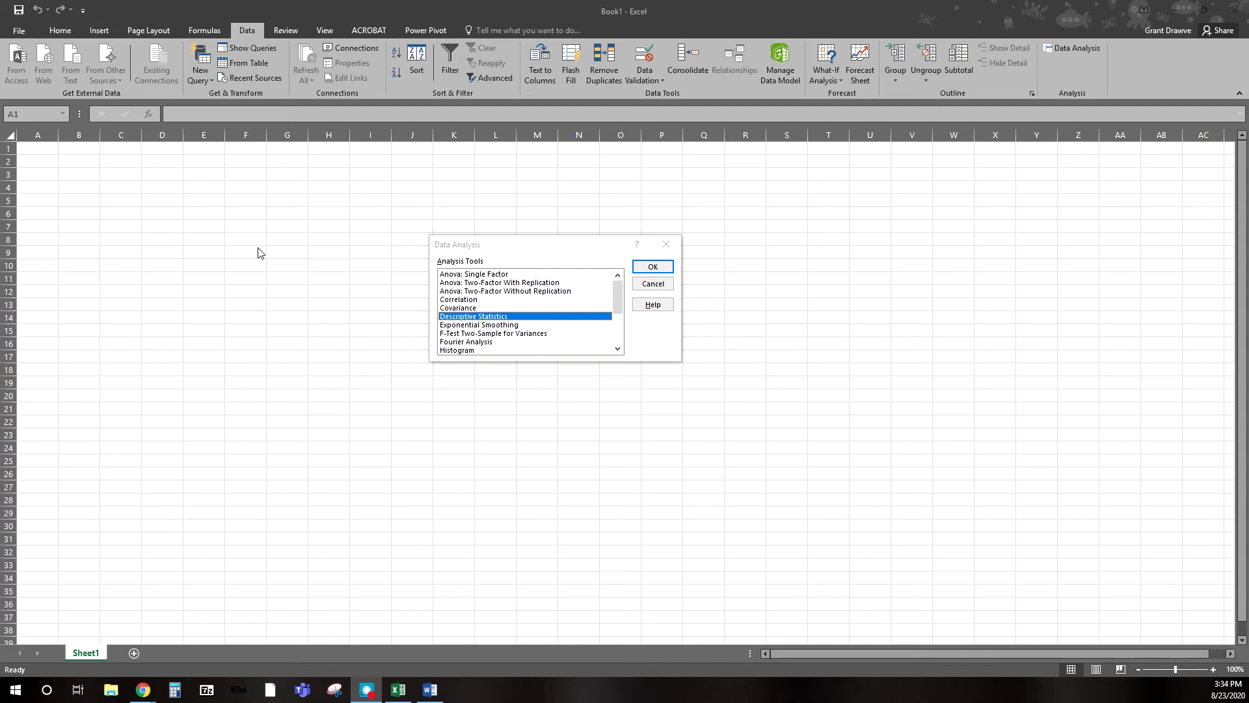
{"action": "mouse_move", "coordinate": [380, 639]}
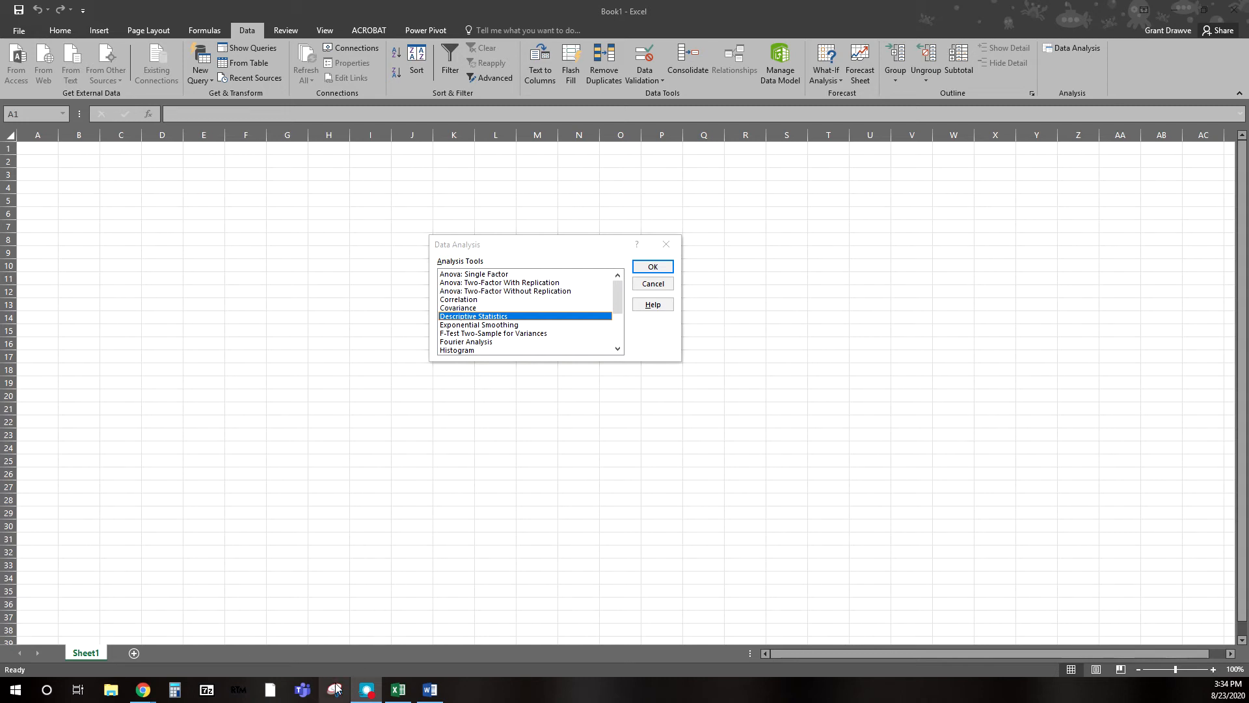
Step: Take a new snip of the Data Analysis dialog and copy it
{"action": "left_click", "coordinate": [333, 689]}
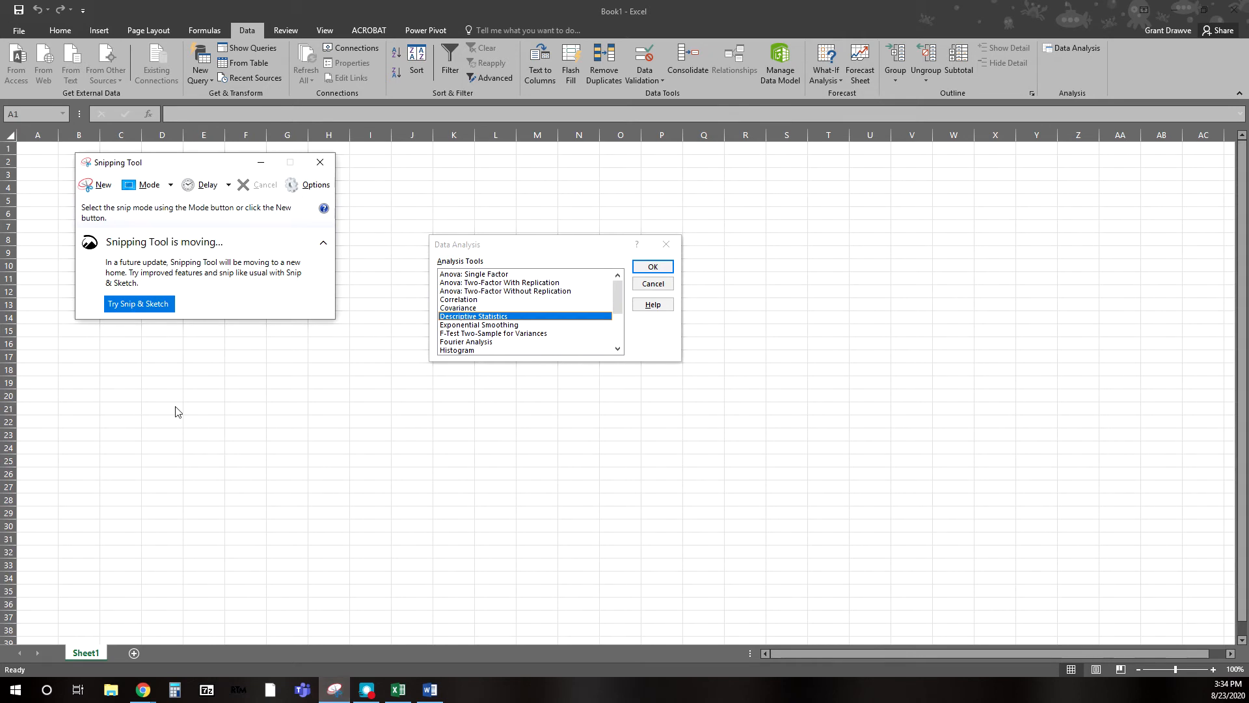
{"action": "mouse_move", "coordinate": [102, 190]}
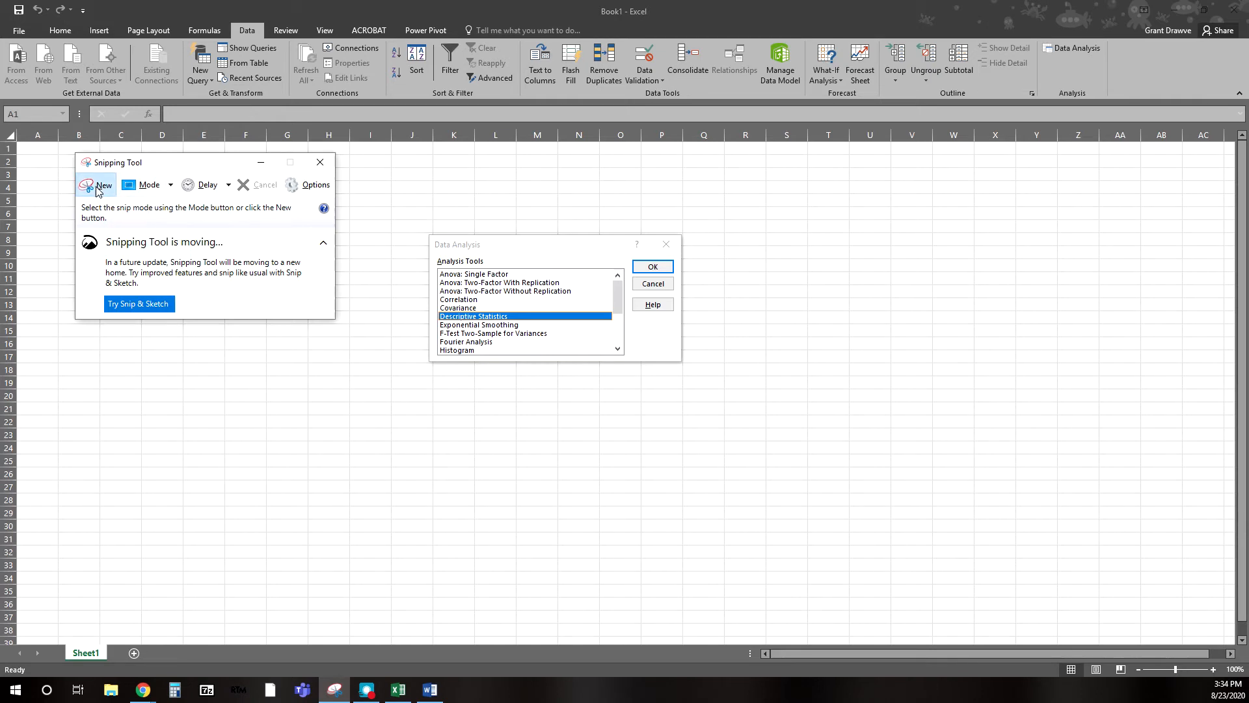
{"action": "left_click", "coordinate": [103, 185]}
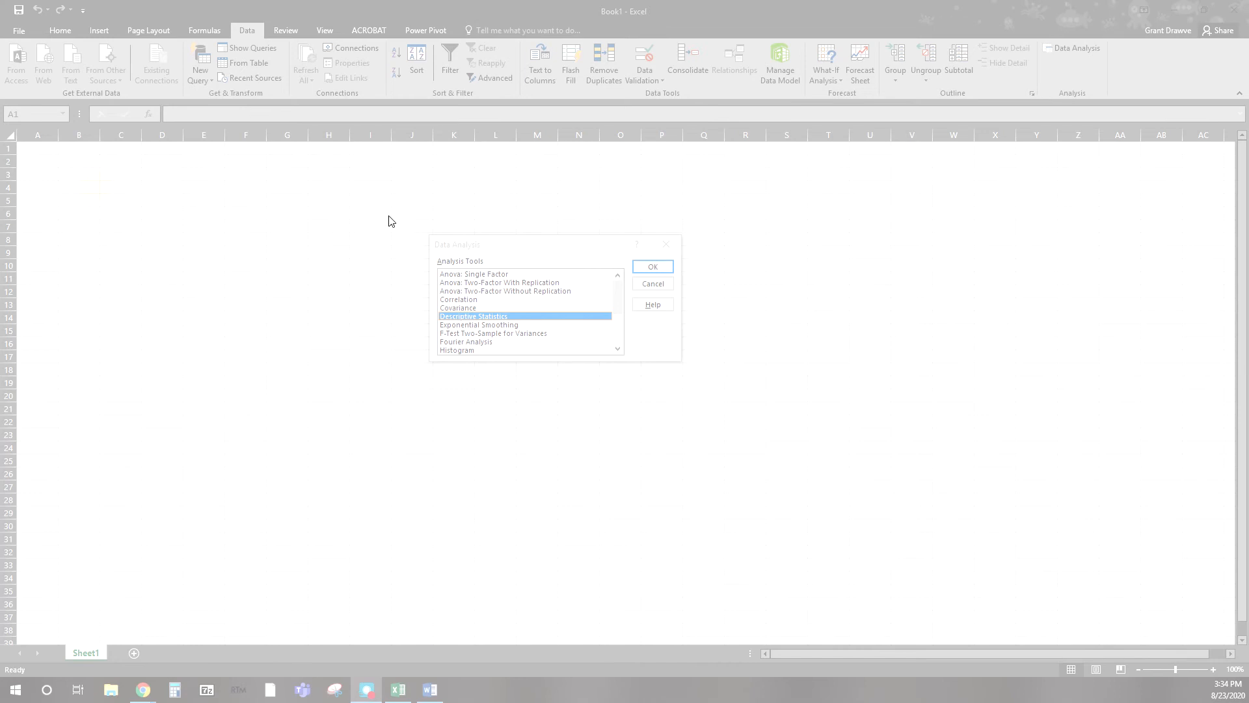
{"action": "mouse_move", "coordinate": [383, 199]}
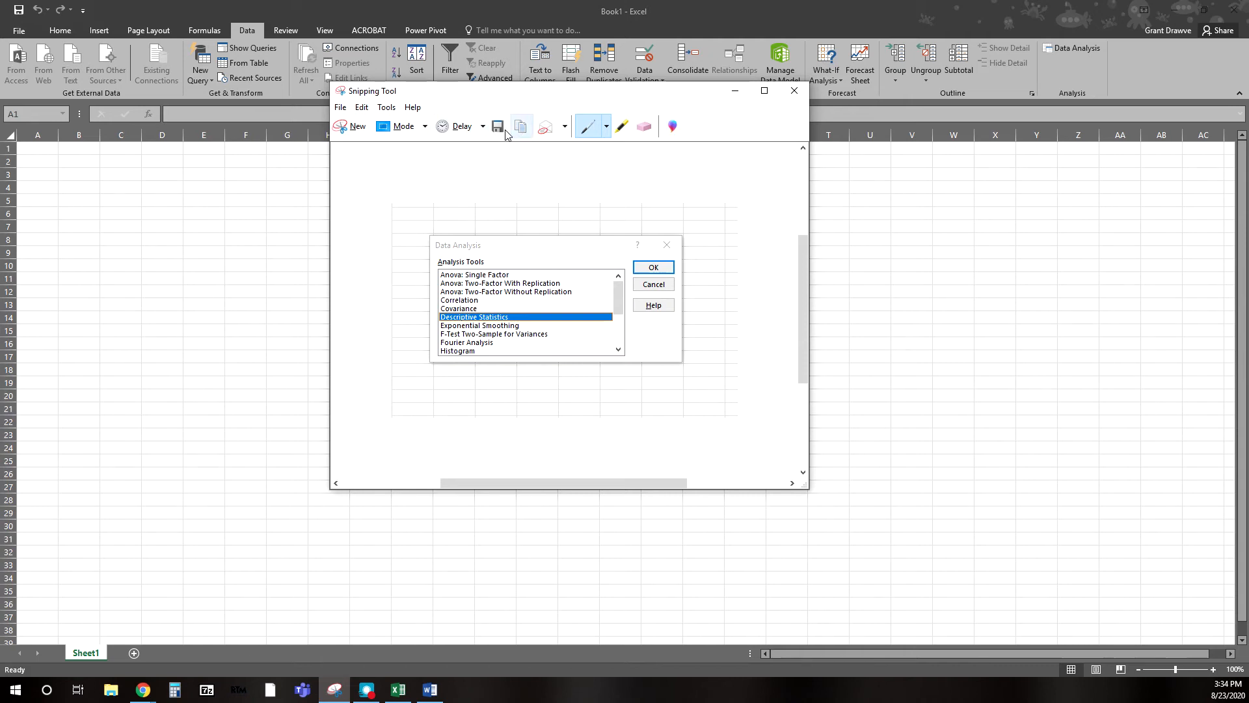
{"action": "mouse_move", "coordinate": [498, 125]}
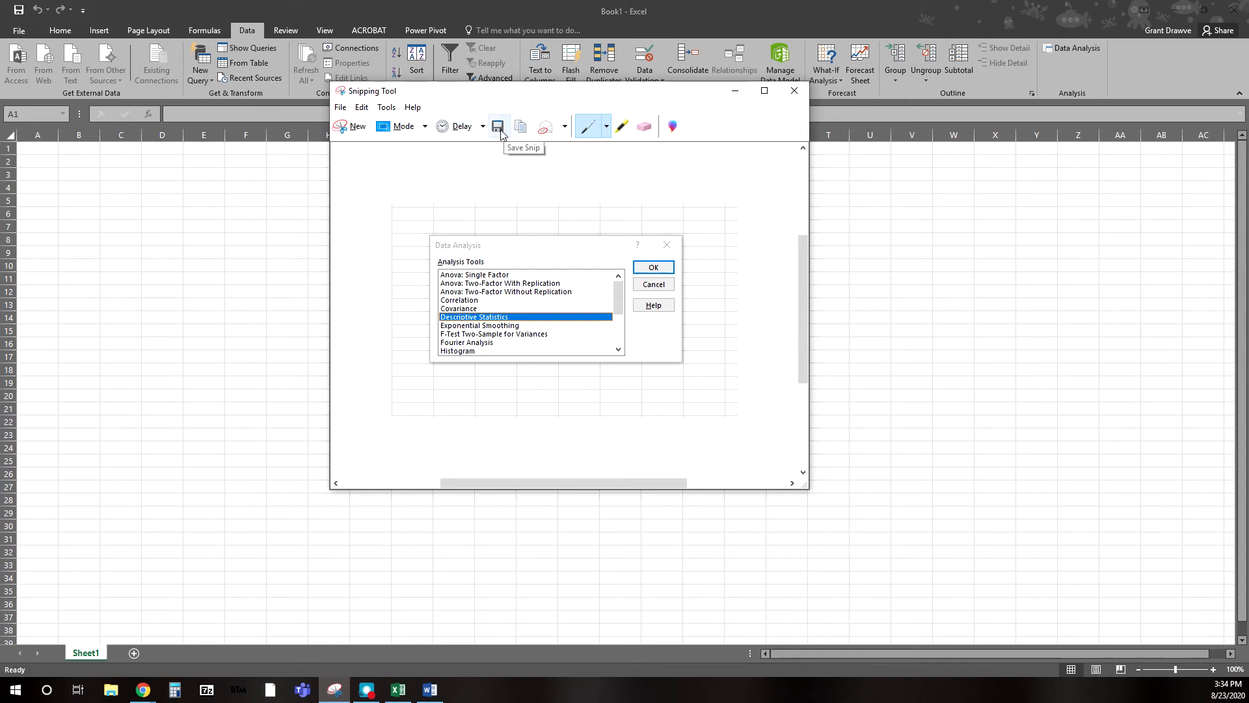
{"action": "mouse_move", "coordinate": [521, 126]}
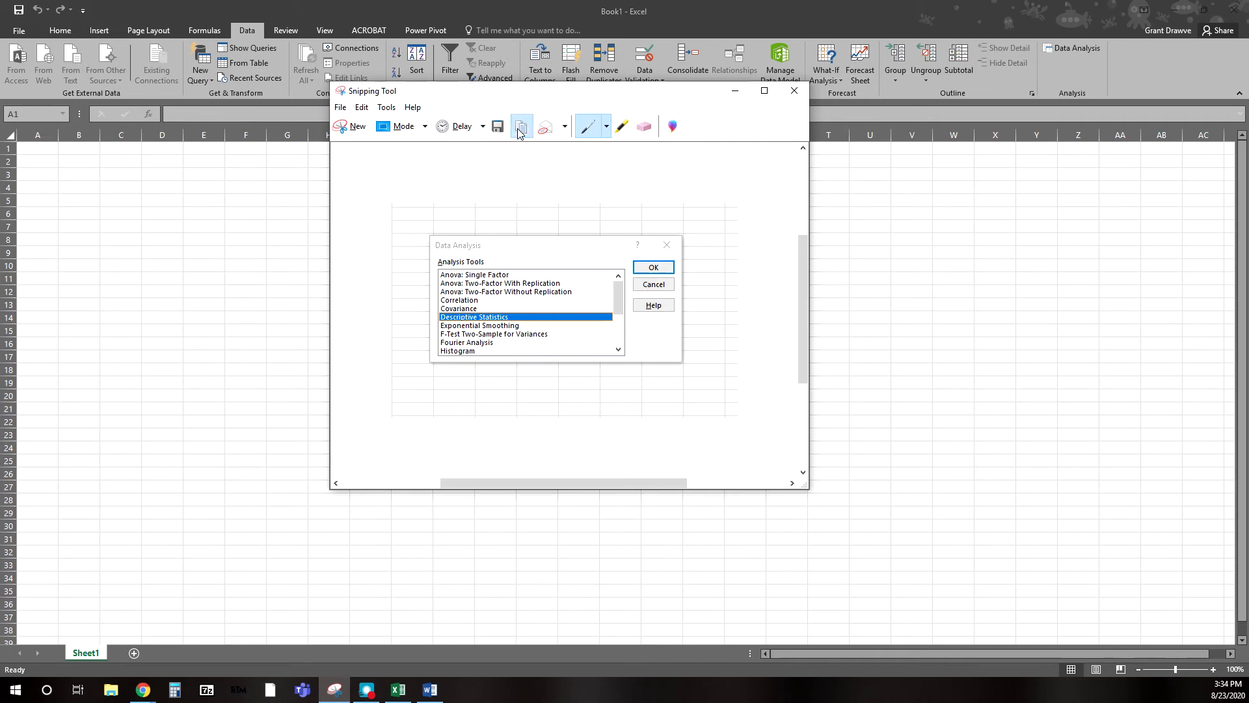
{"action": "left_click", "coordinate": [429, 689]}
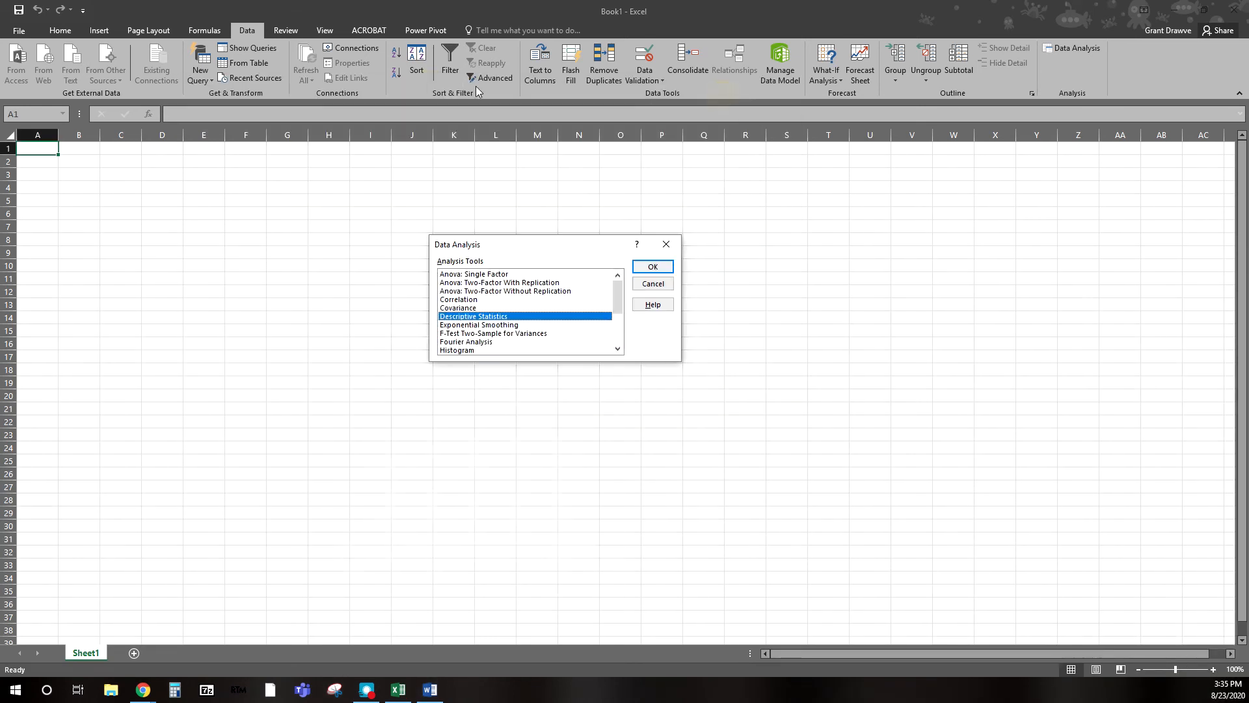
{"action": "mouse_move", "coordinate": [947, 327]}
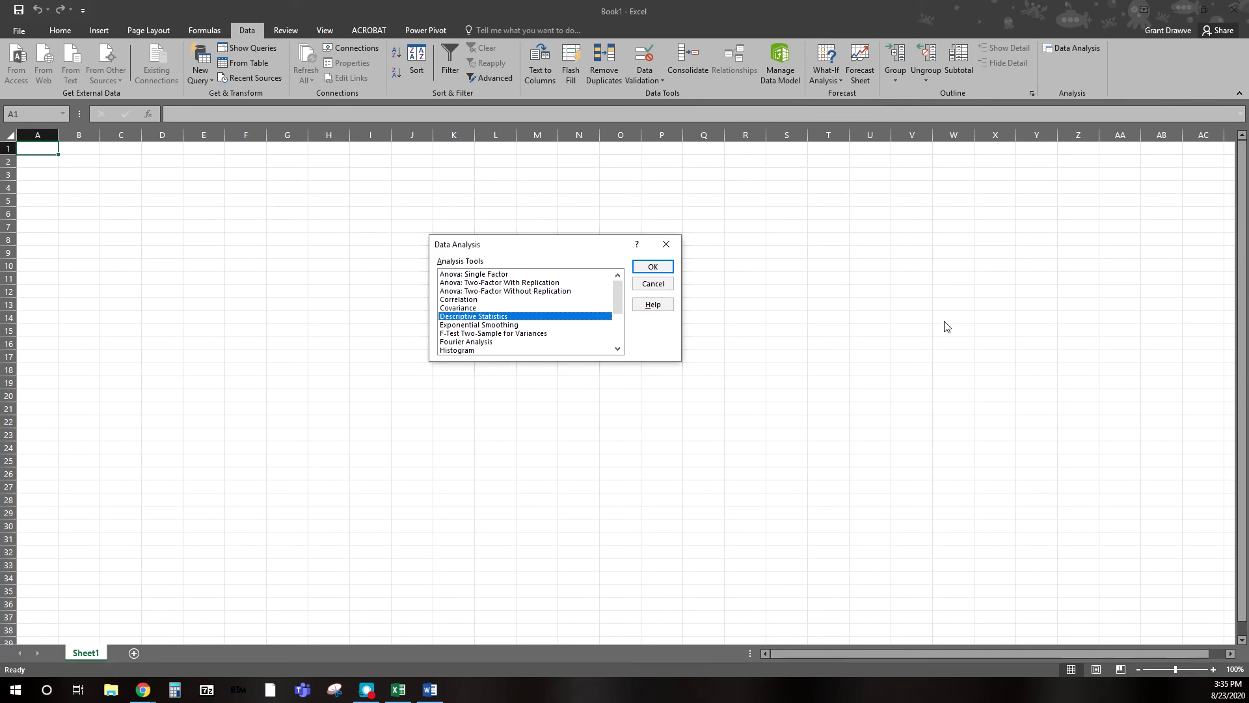
{"action": "mouse_move", "coordinate": [492, 218]}
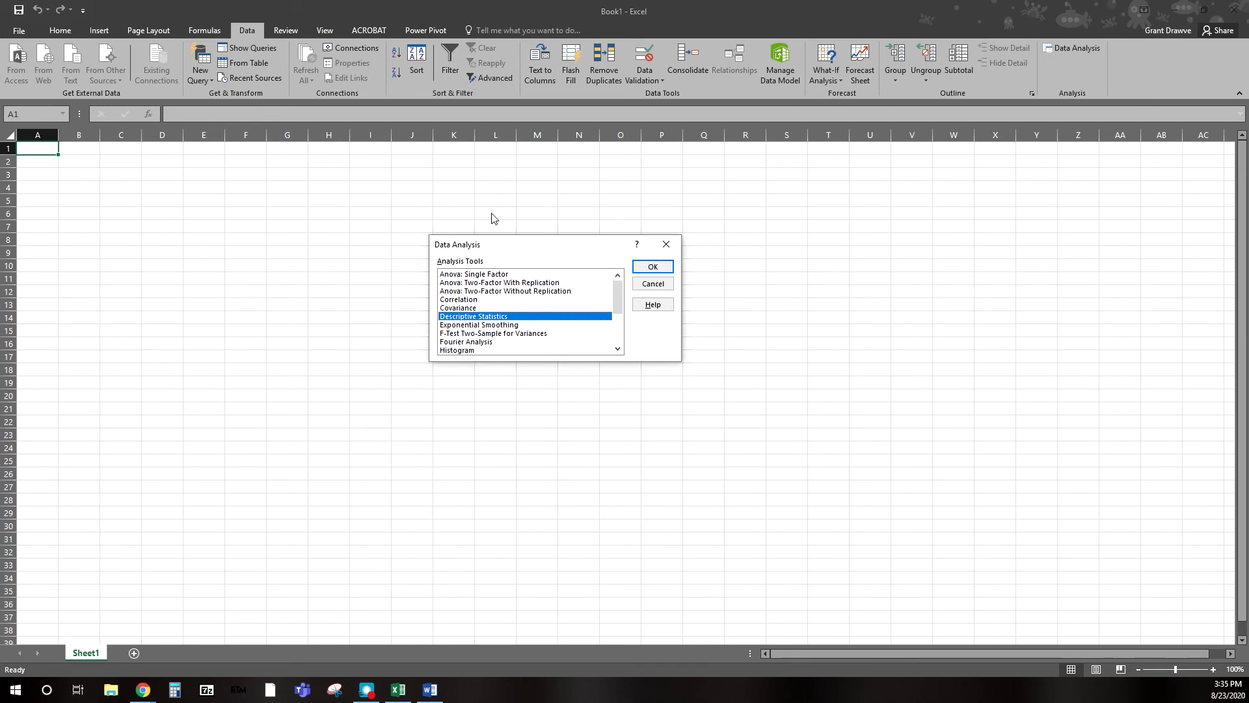
Step: Enter 'Grant Draw' in cell K7 and reopen the Data Analysis dialog
{"action": "left_click", "coordinate": [652, 283]}
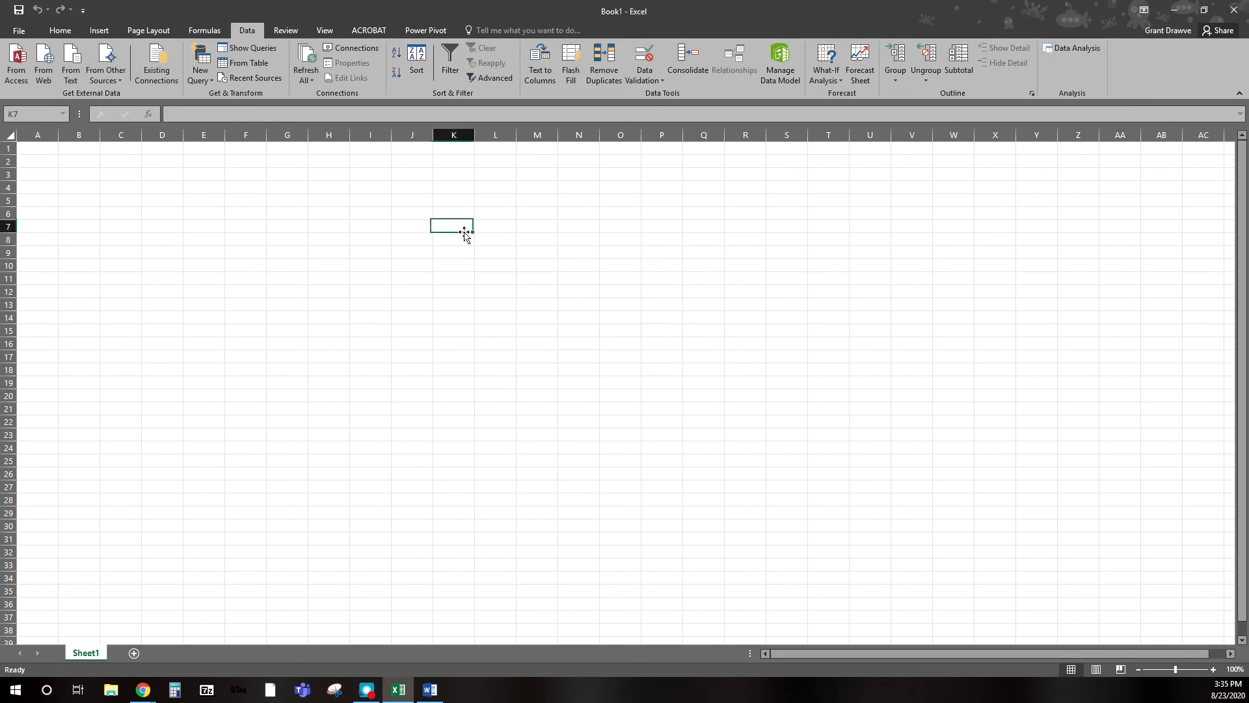
{"action": "type", "text": "Grant Drawve"}
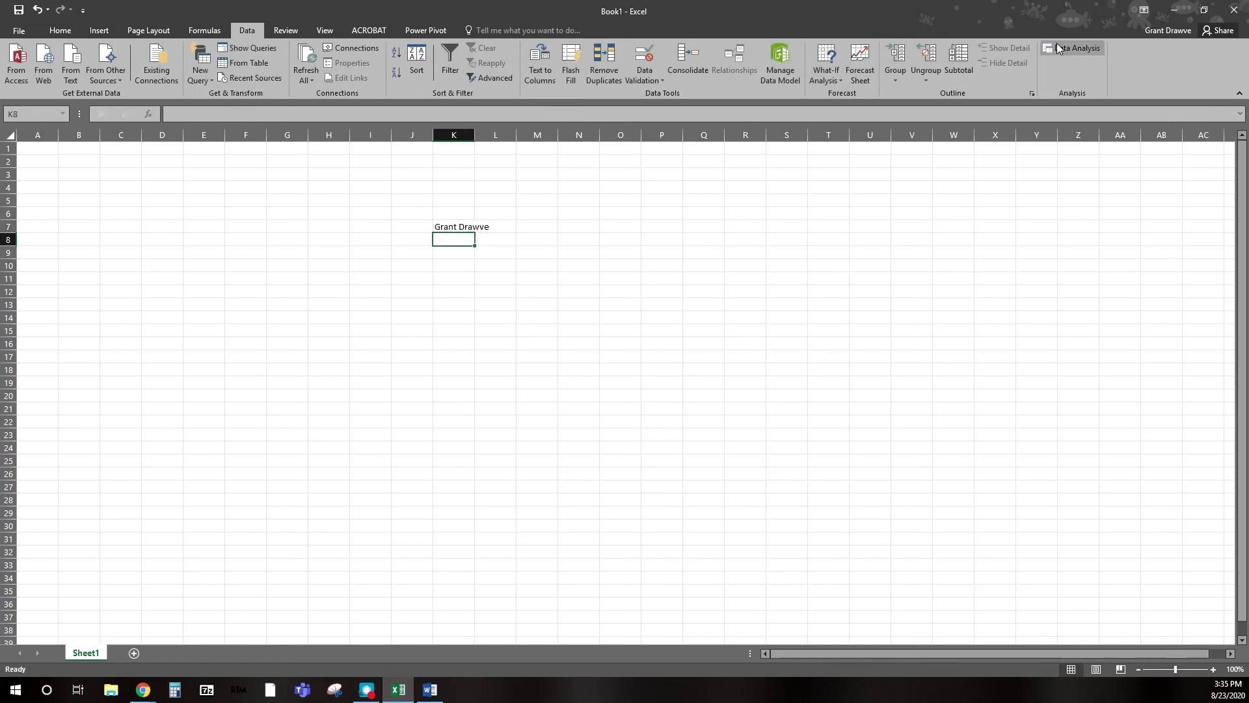
{"action": "left_click", "coordinate": [1076, 48]}
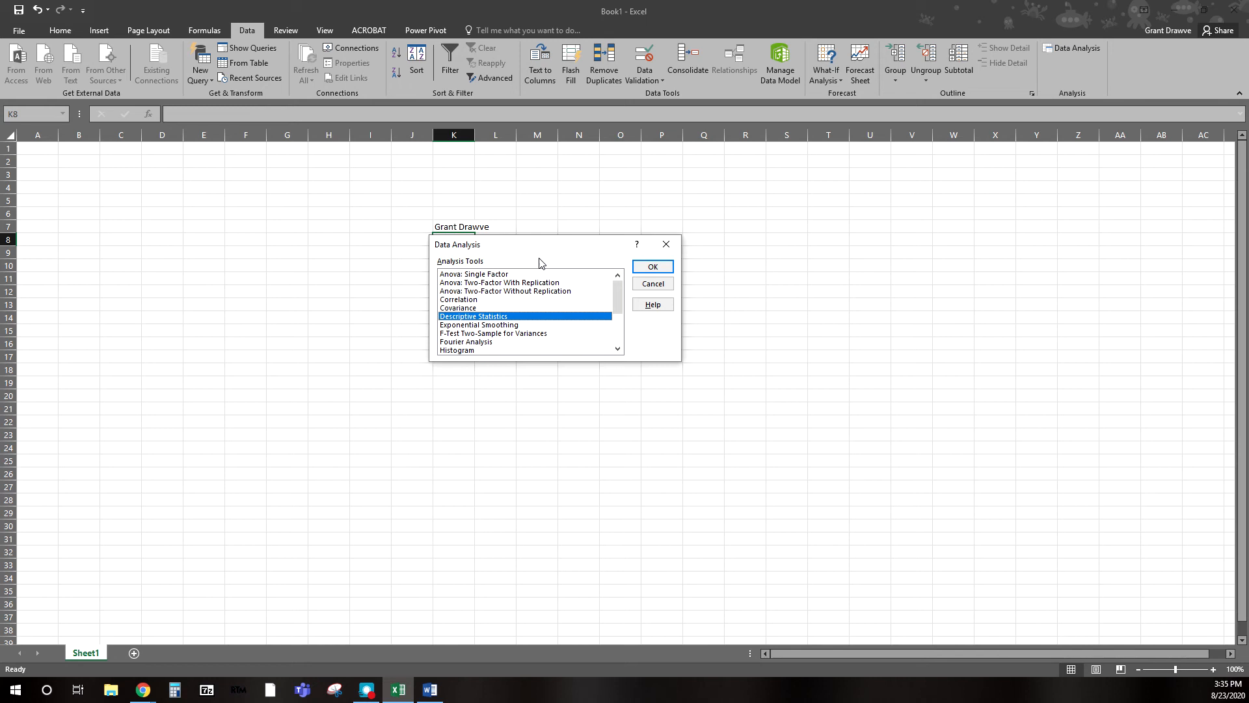
{"action": "mouse_move", "coordinate": [471, 441]}
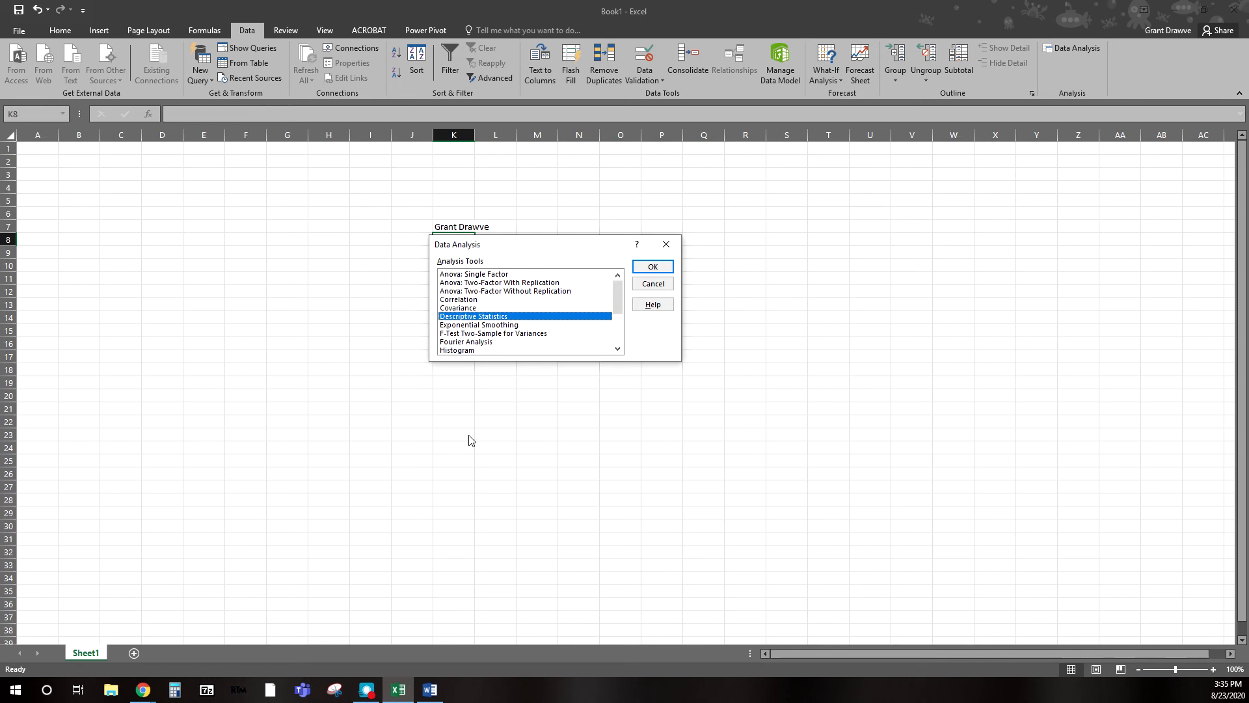
Step: Bring up and maximize the blank Word document, then open picture formatting options
{"action": "left_click", "coordinate": [429, 689]}
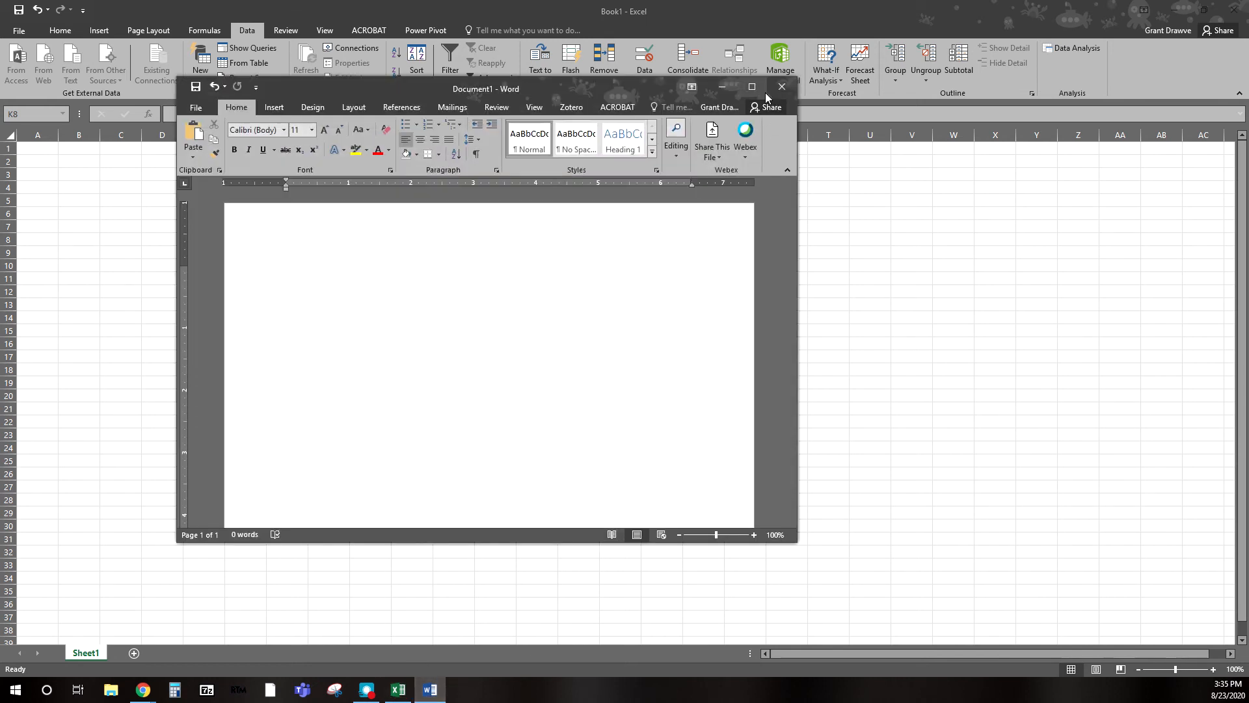
{"action": "left_click", "coordinate": [737, 88]}
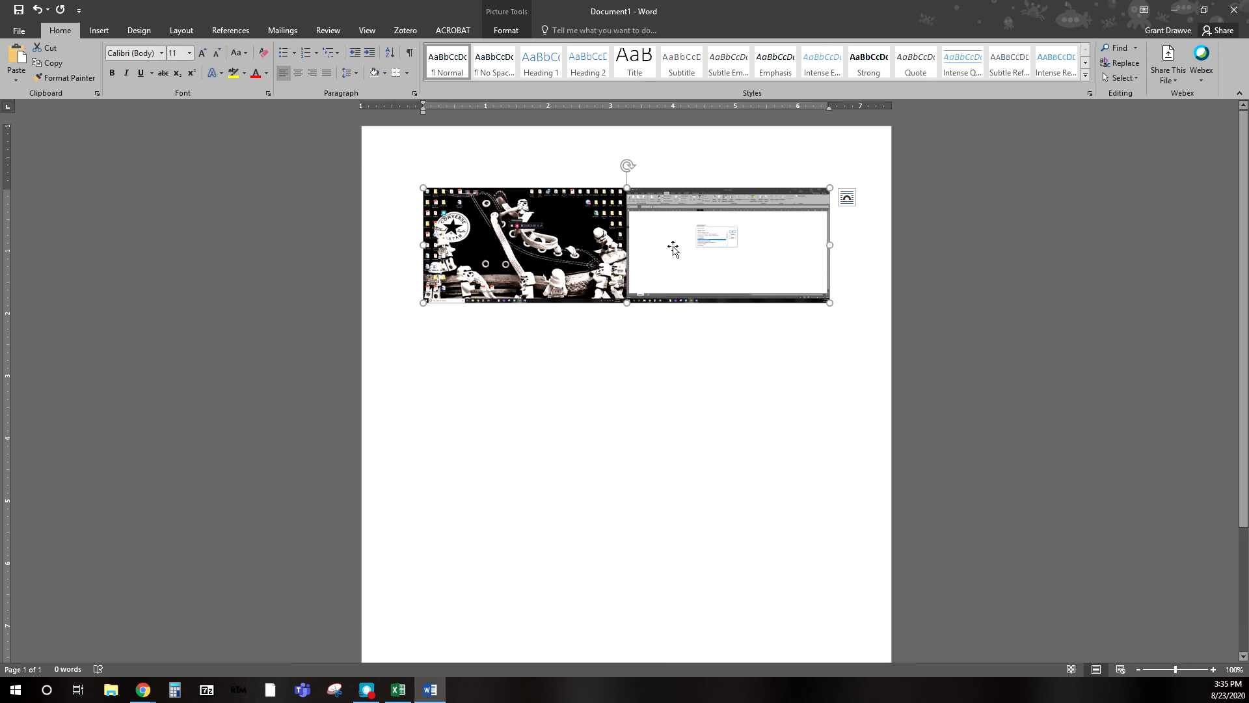
{"action": "mouse_move", "coordinate": [507, 288]}
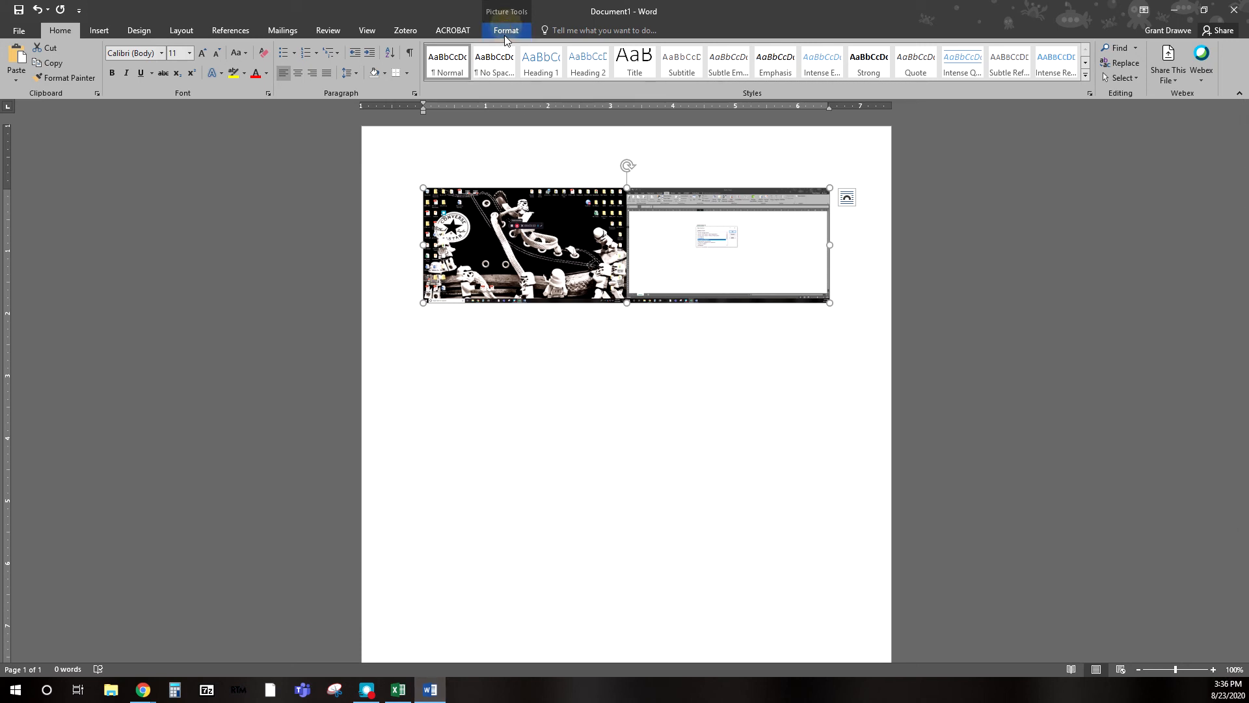
{"action": "left_click", "coordinate": [505, 31]}
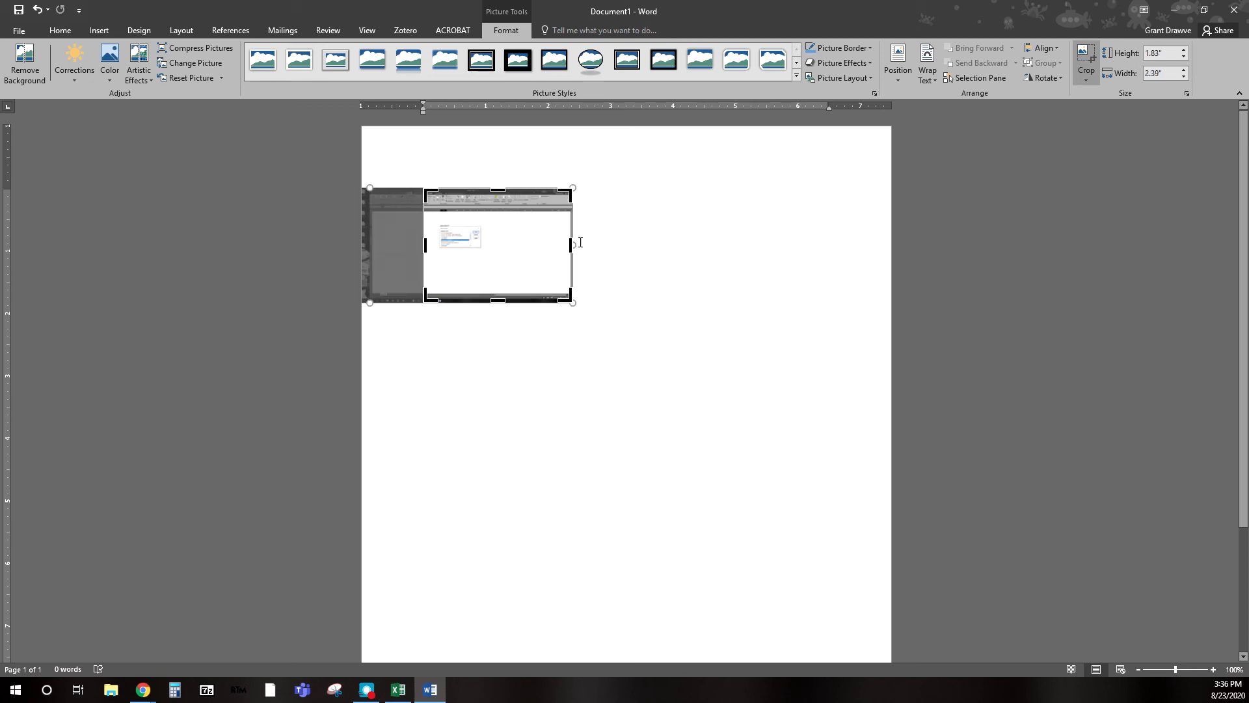
Step: Crop the pasted picture down to the Data Analysis dialog area and apply
{"action": "left_click_drag", "start_coordinate": [571, 244], "coordinate": [497, 245]}
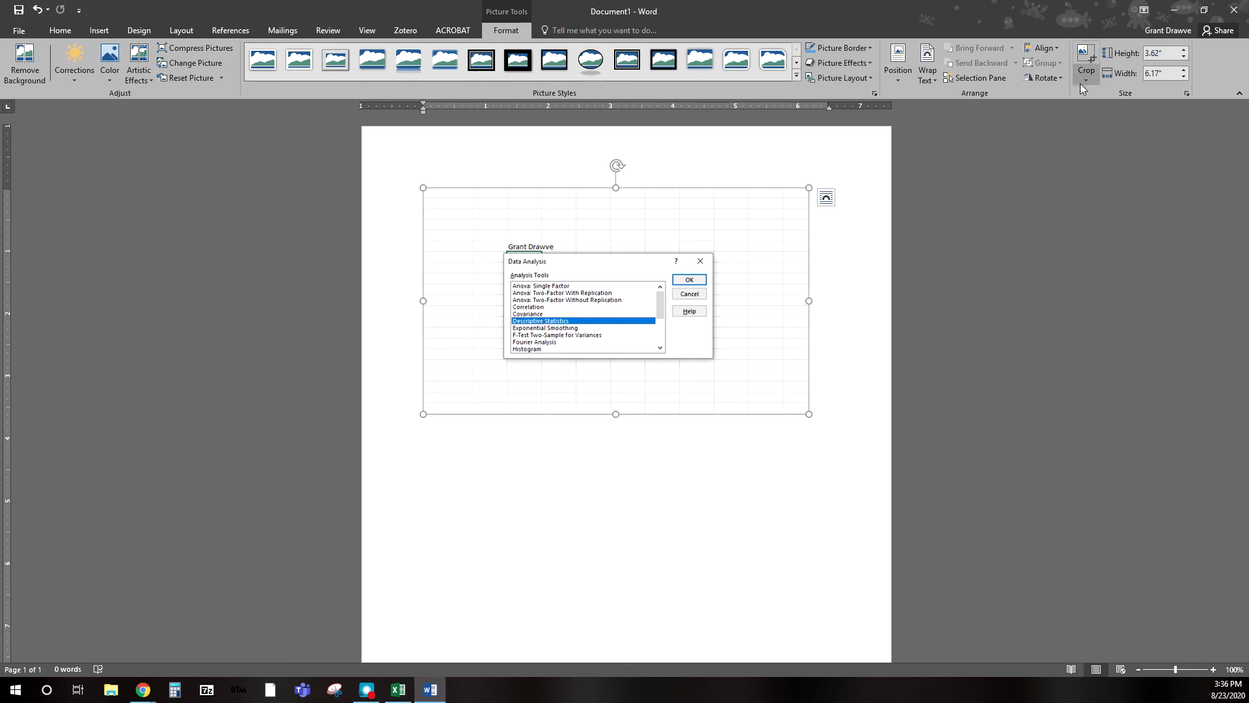
{"action": "left_click", "coordinate": [1084, 64]}
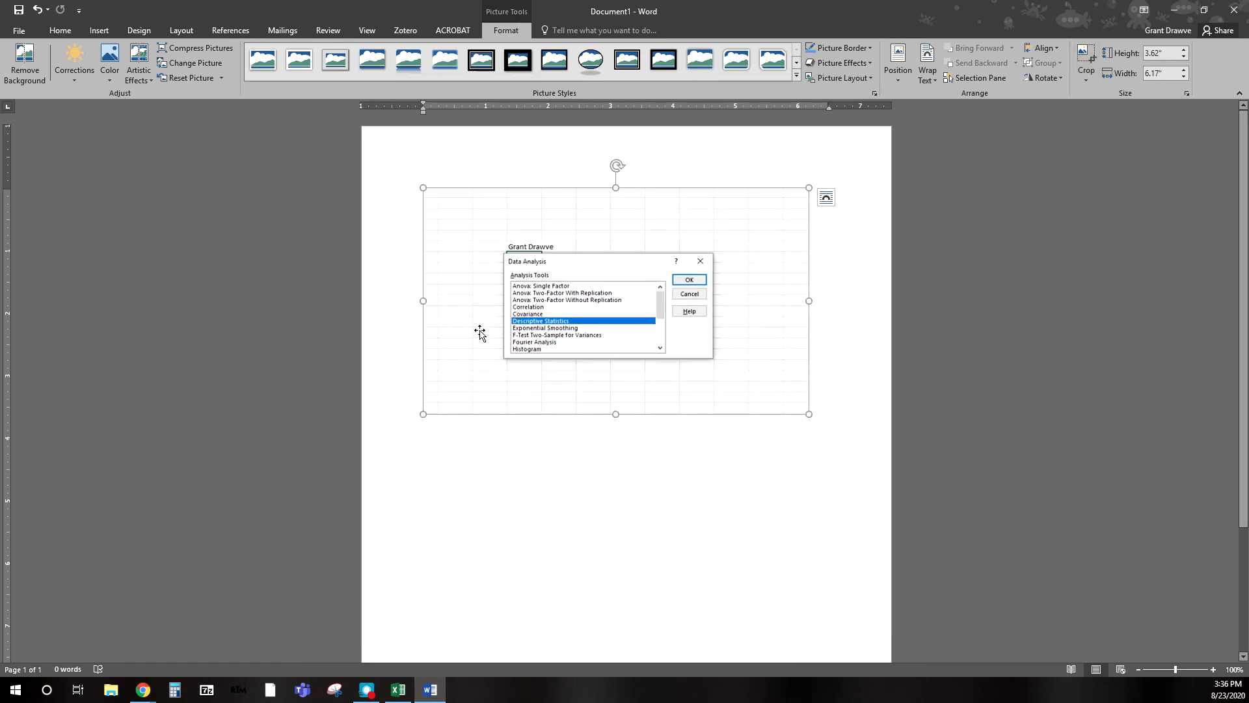
{"action": "right_click", "coordinate": [479, 331]}
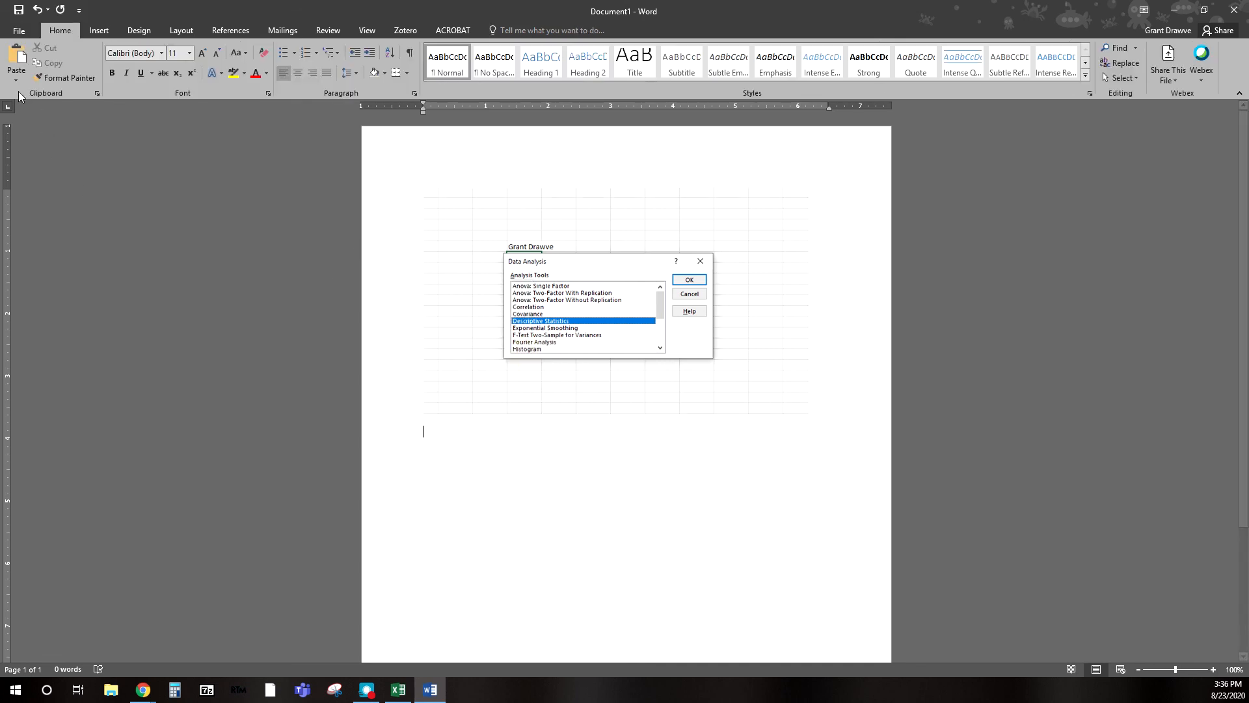
{"action": "left_click", "coordinate": [16, 60]}
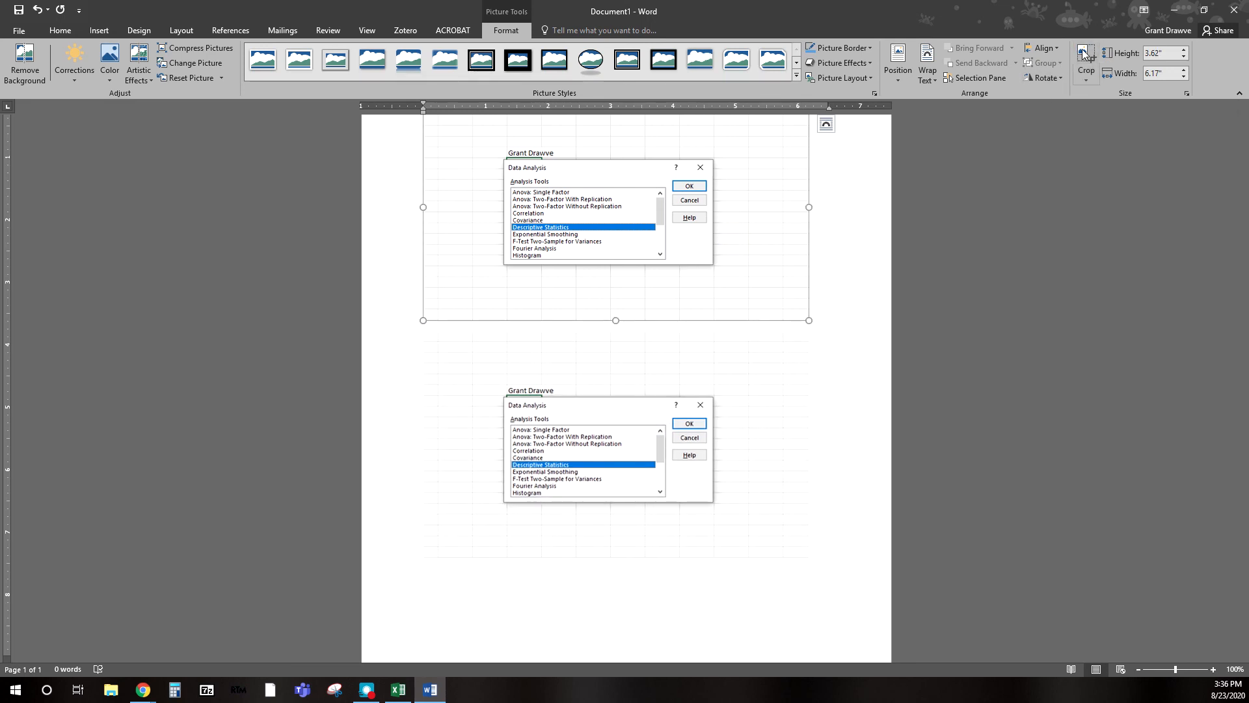
{"action": "left_click", "coordinate": [1086, 63]}
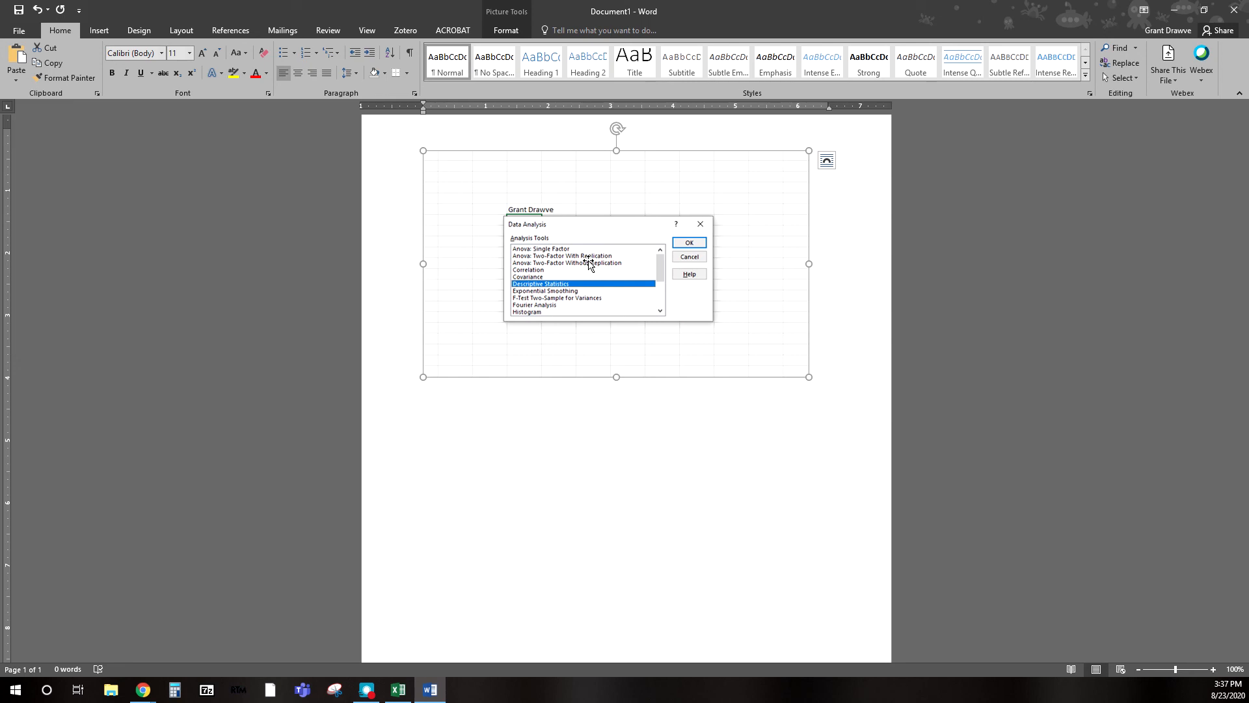
{"action": "mouse_move", "coordinate": [460, 226]}
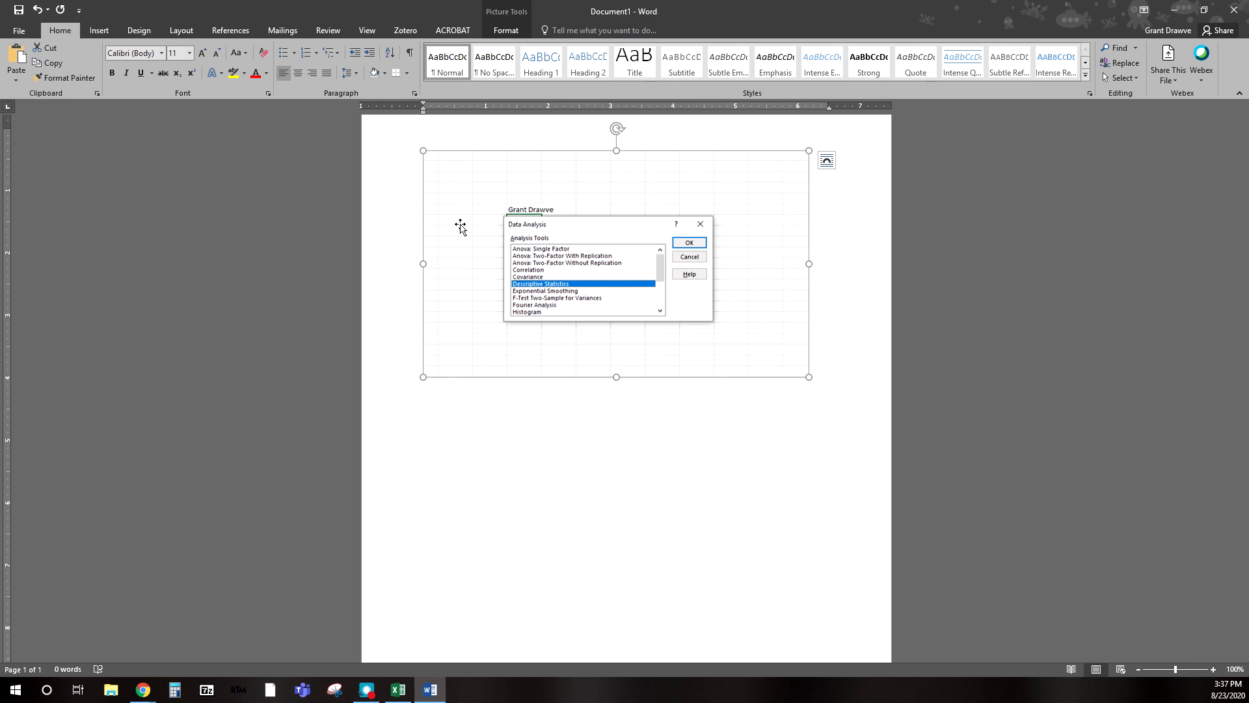